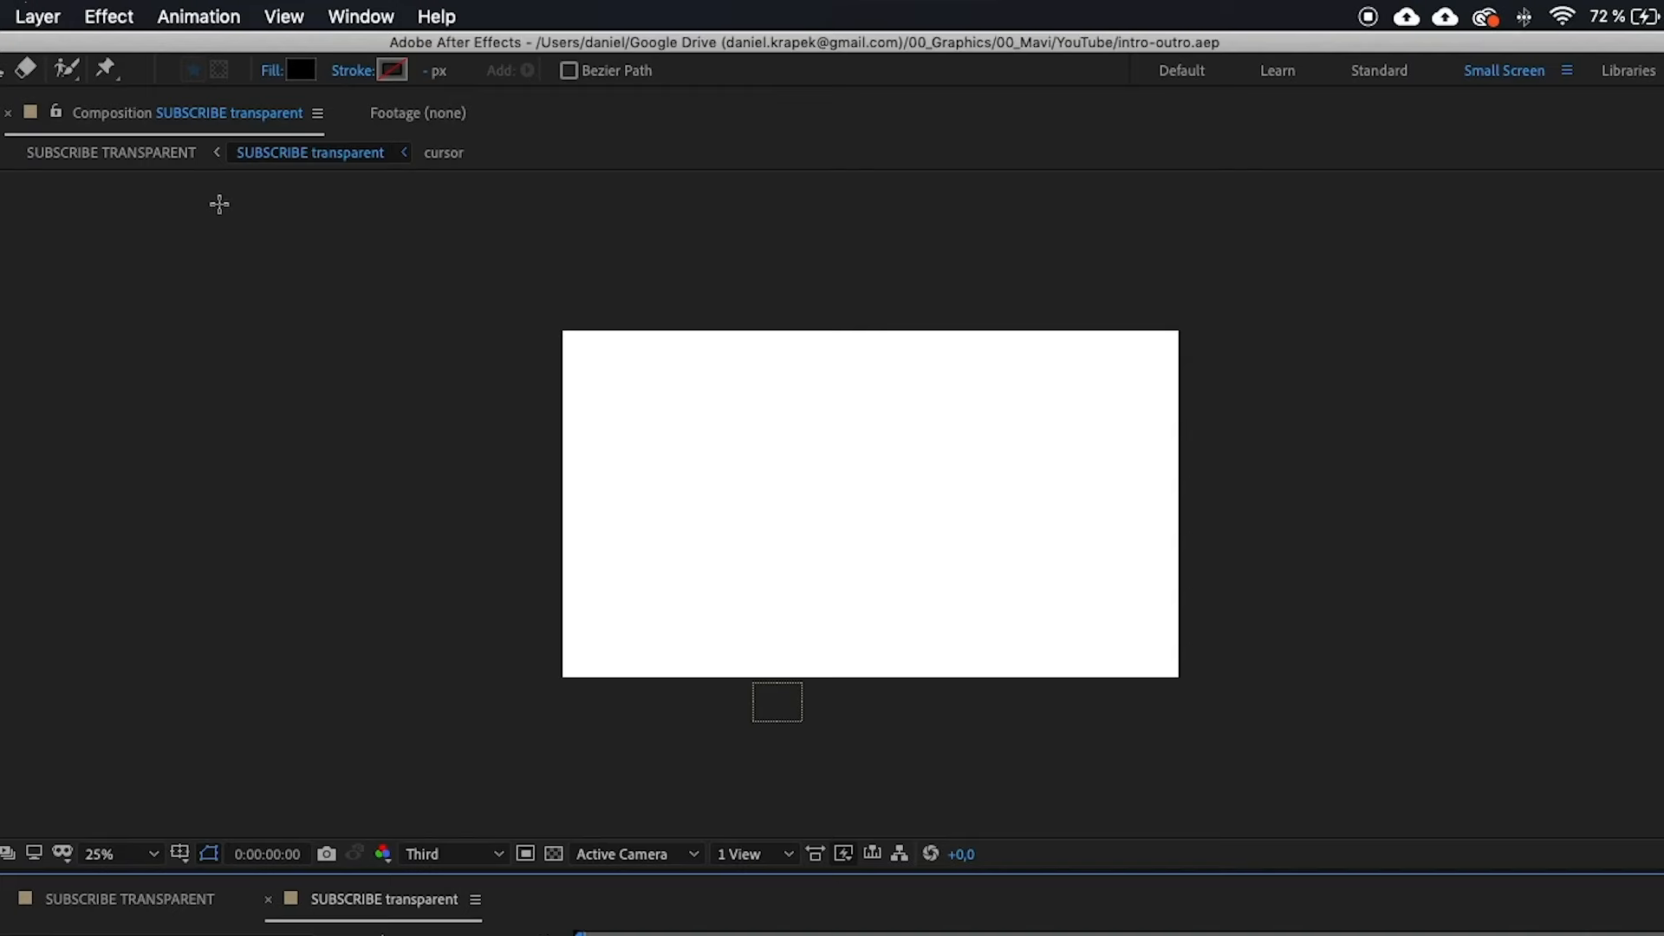
Step: Create a solid and camera from the keyboard track points and place the 01 ring in 3D
click(360, 15)
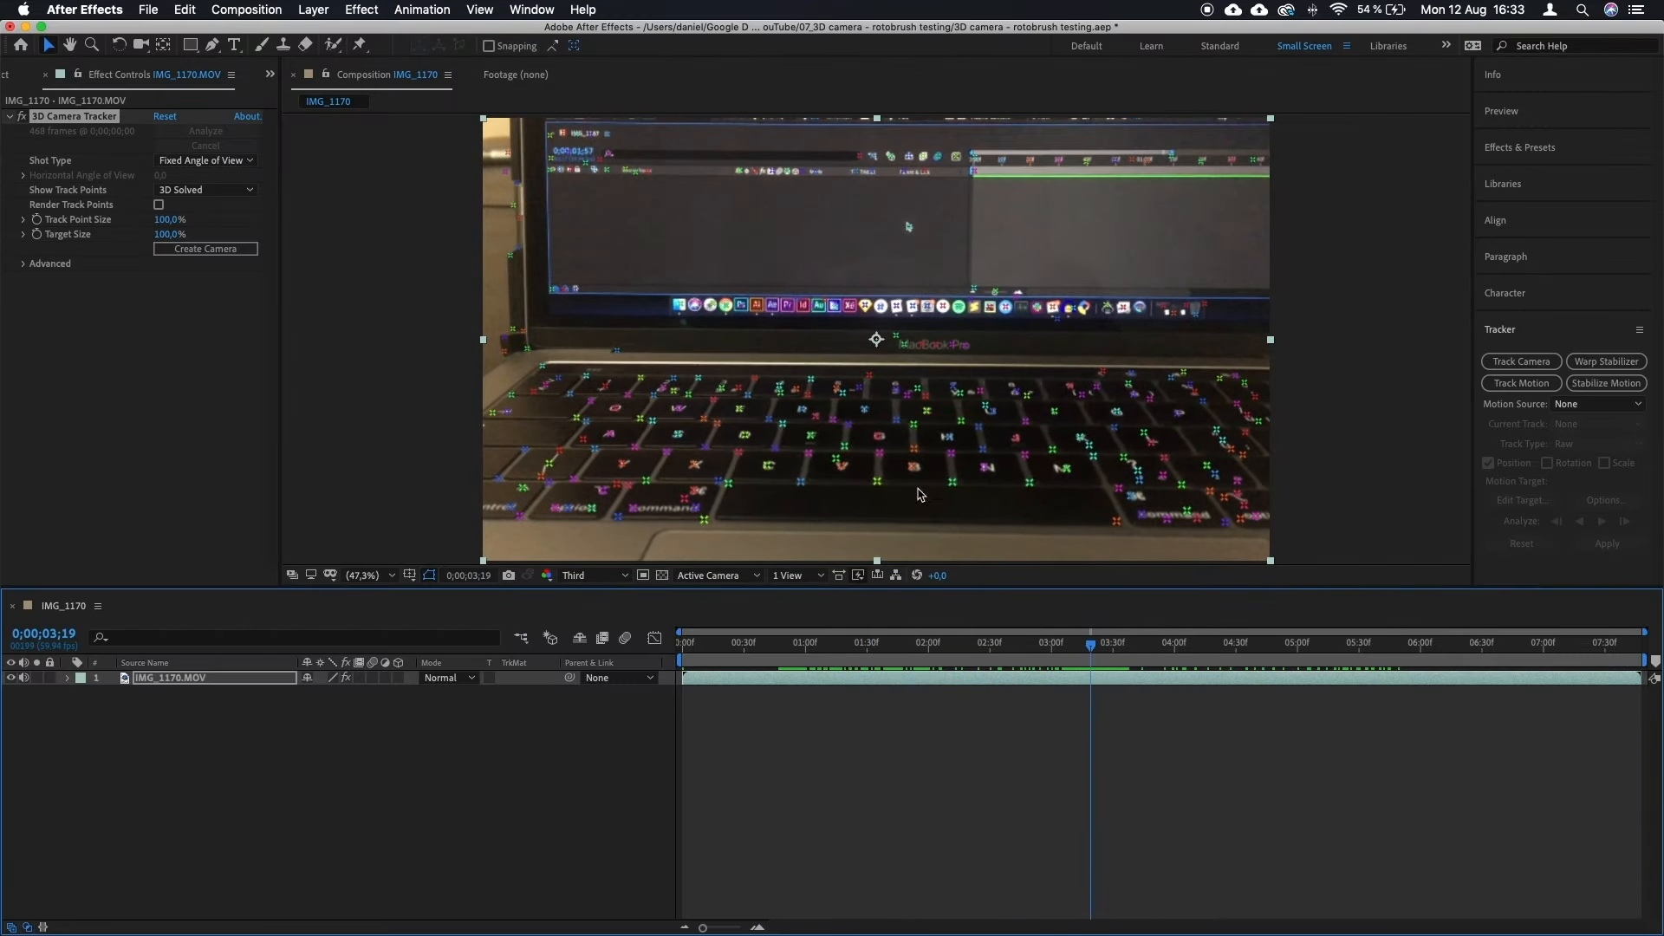
click(804, 417)
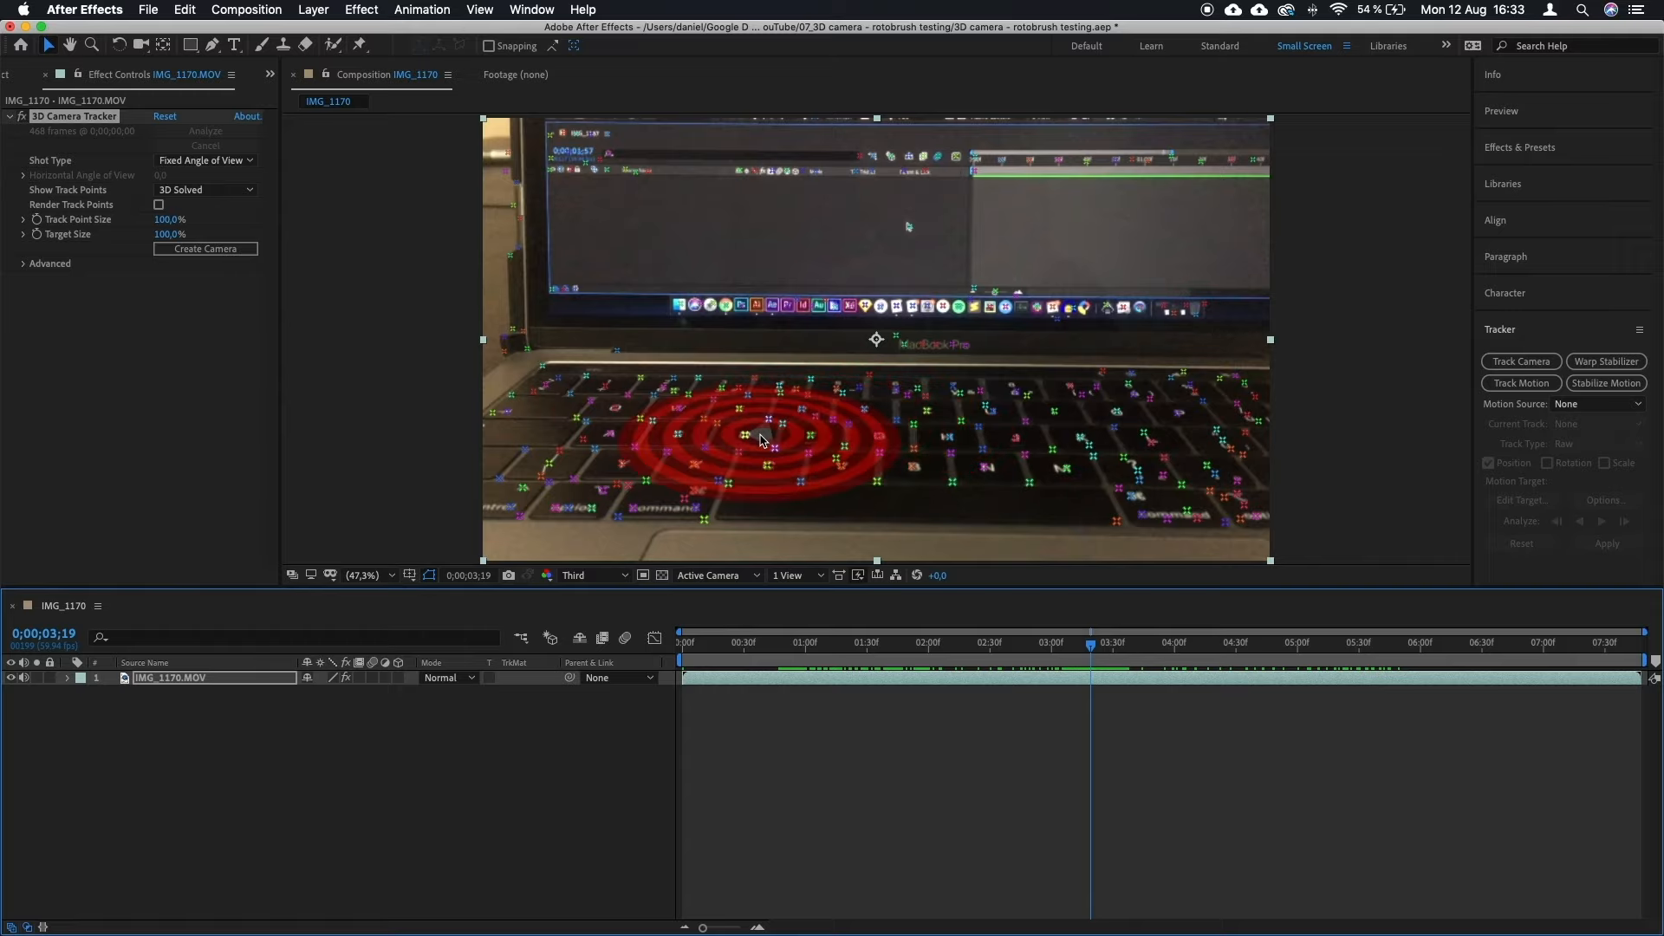
right_click(743, 438)
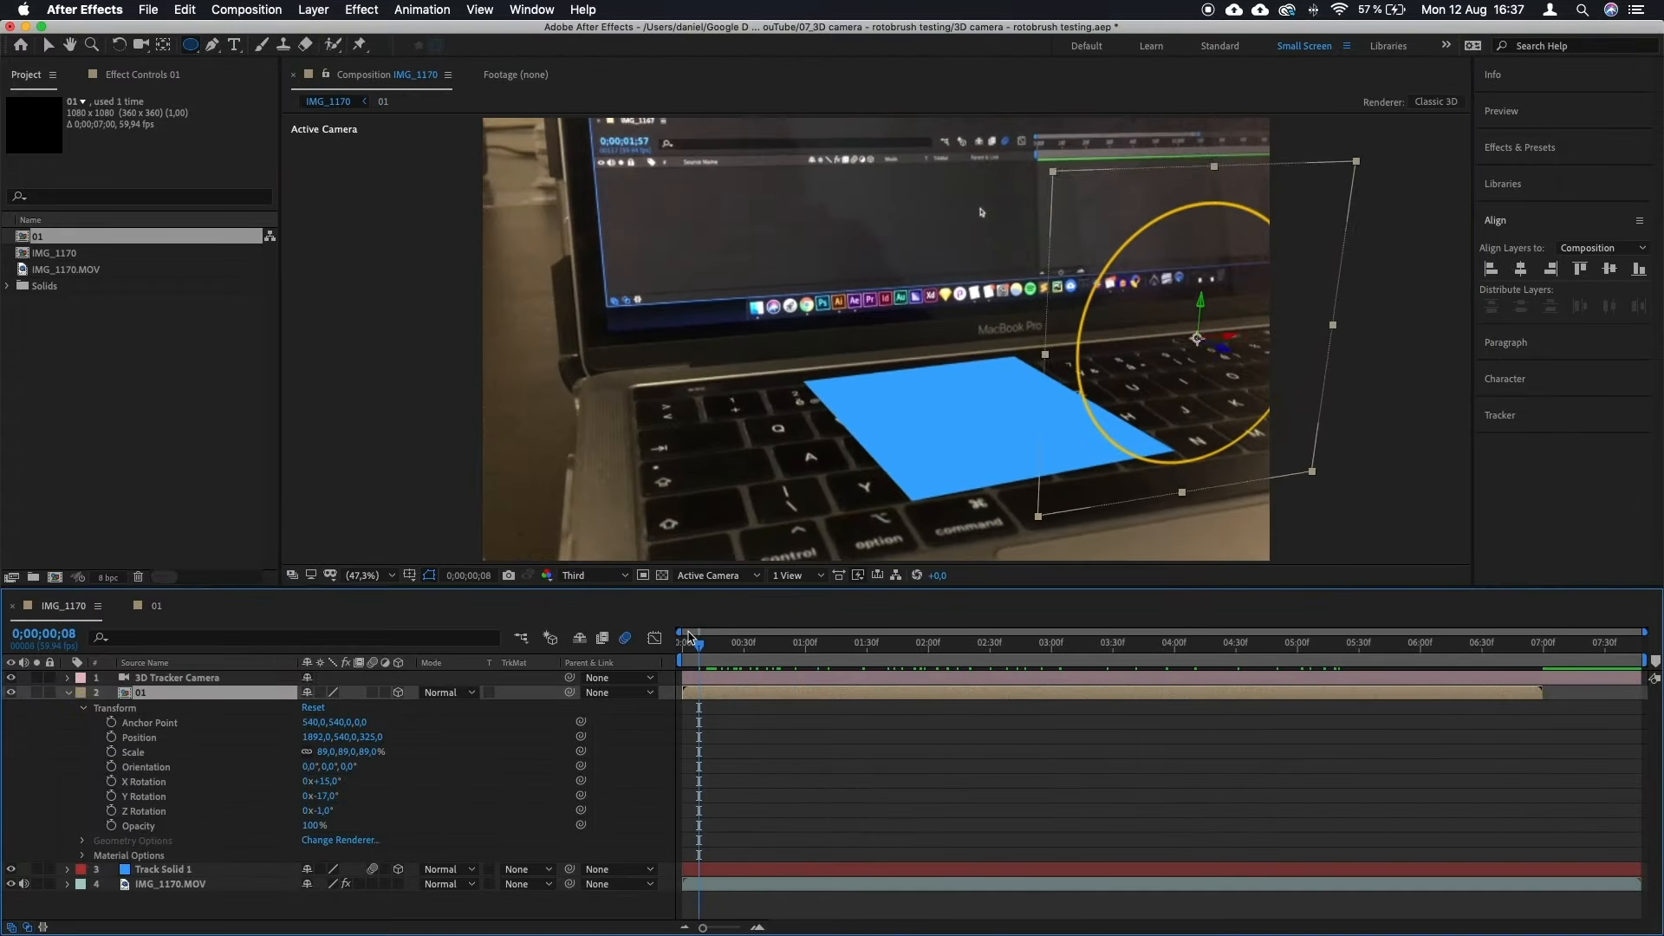
Step: Add ring comp 02, scale ring 01 to 61% and move it above the dock
click(1046, 642)
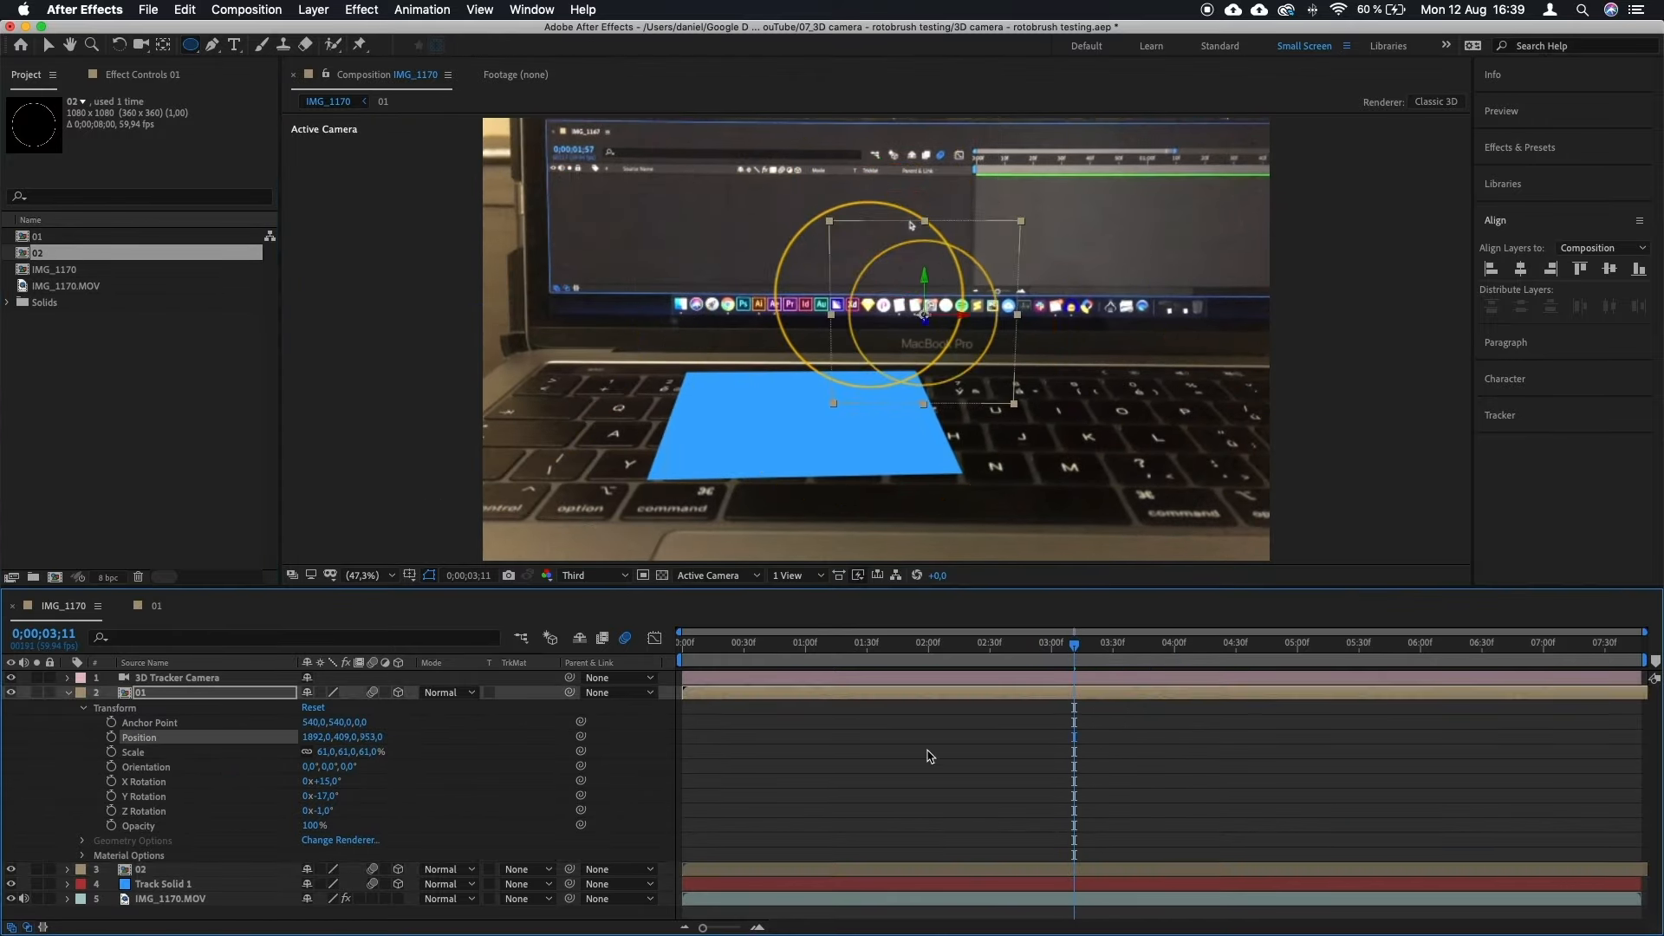
click(913, 642)
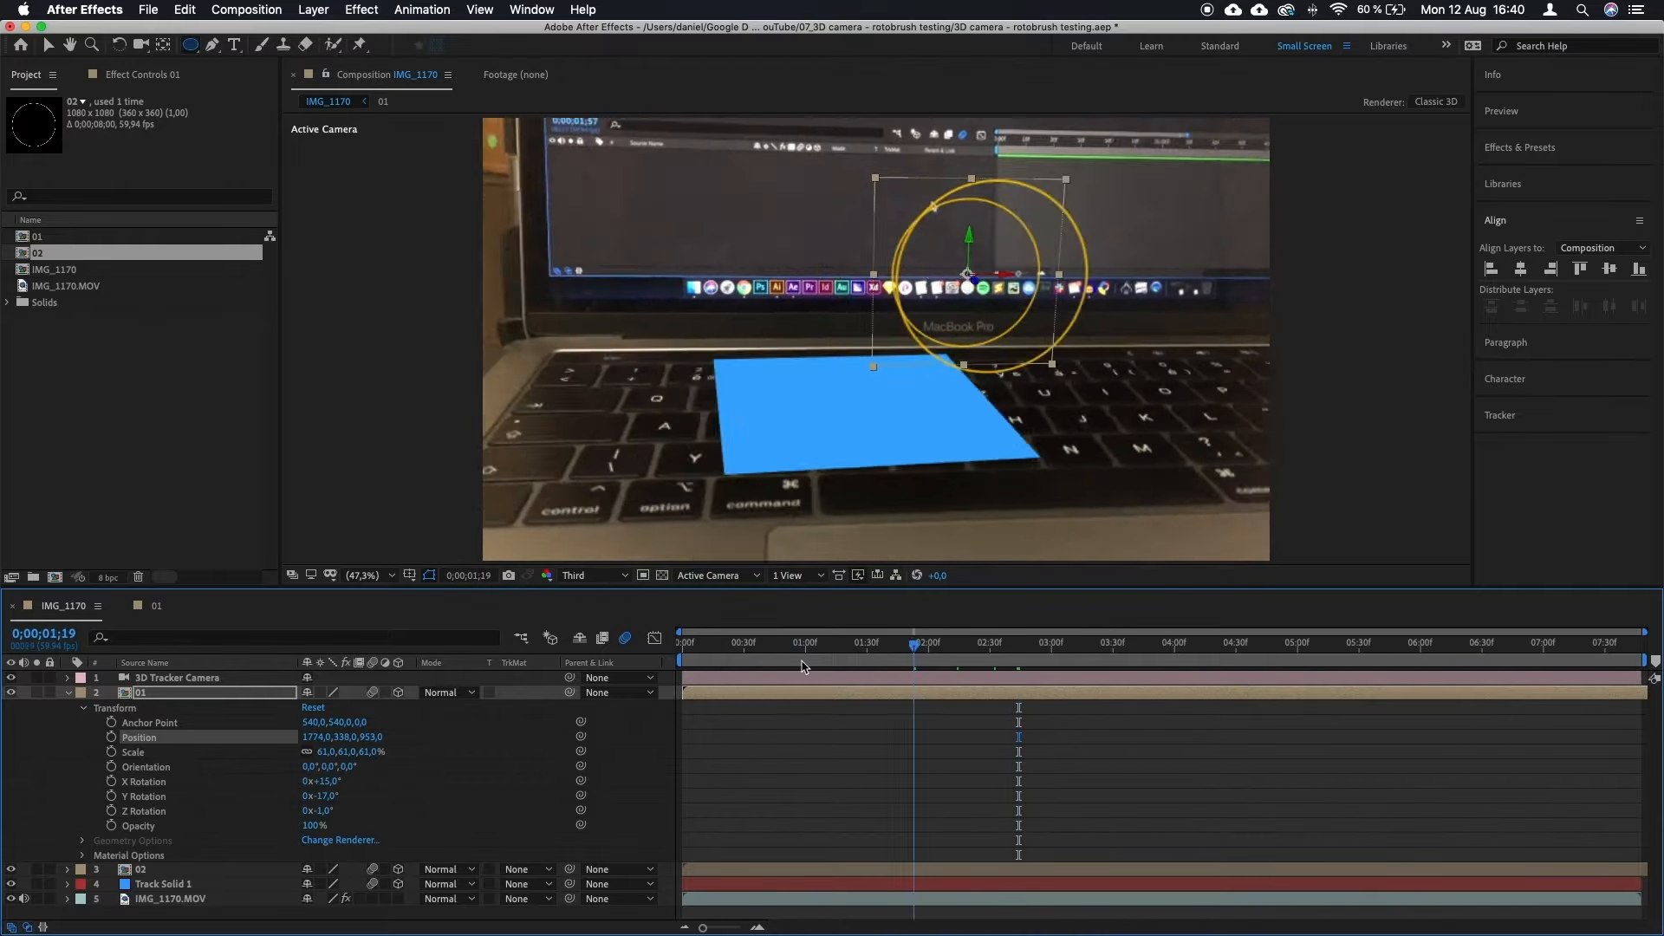
click(996, 642)
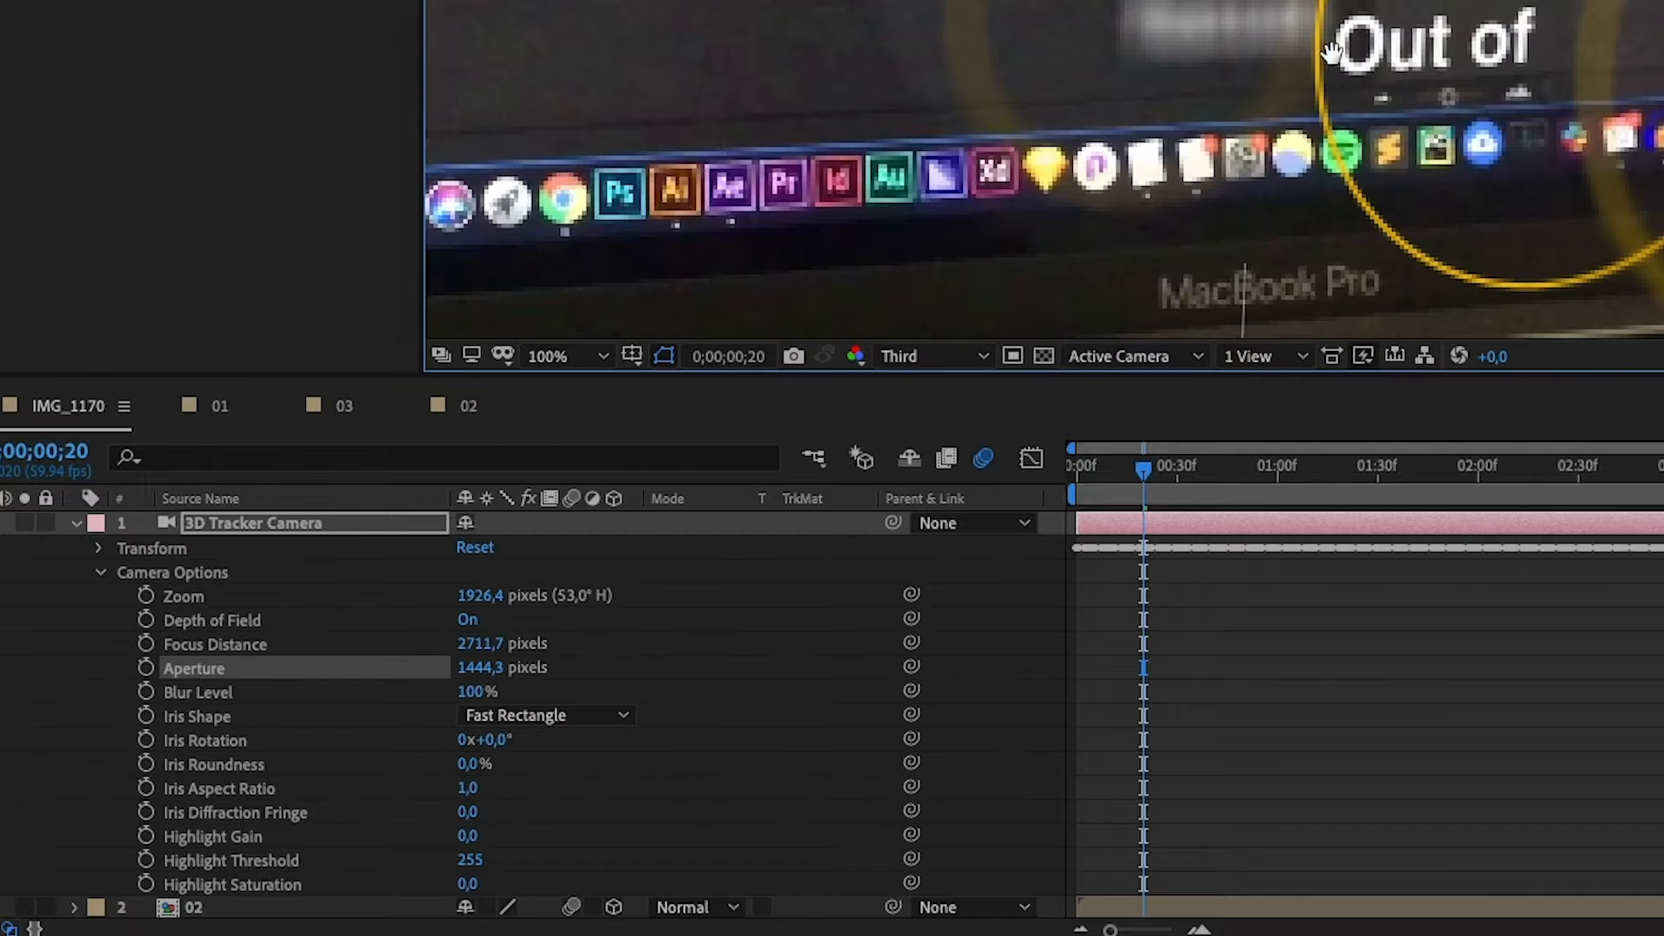
Step: Set preview to Full, delete the extra tracker camera, and set focus distance 2620.7, aperture 853.3
click(932, 355)
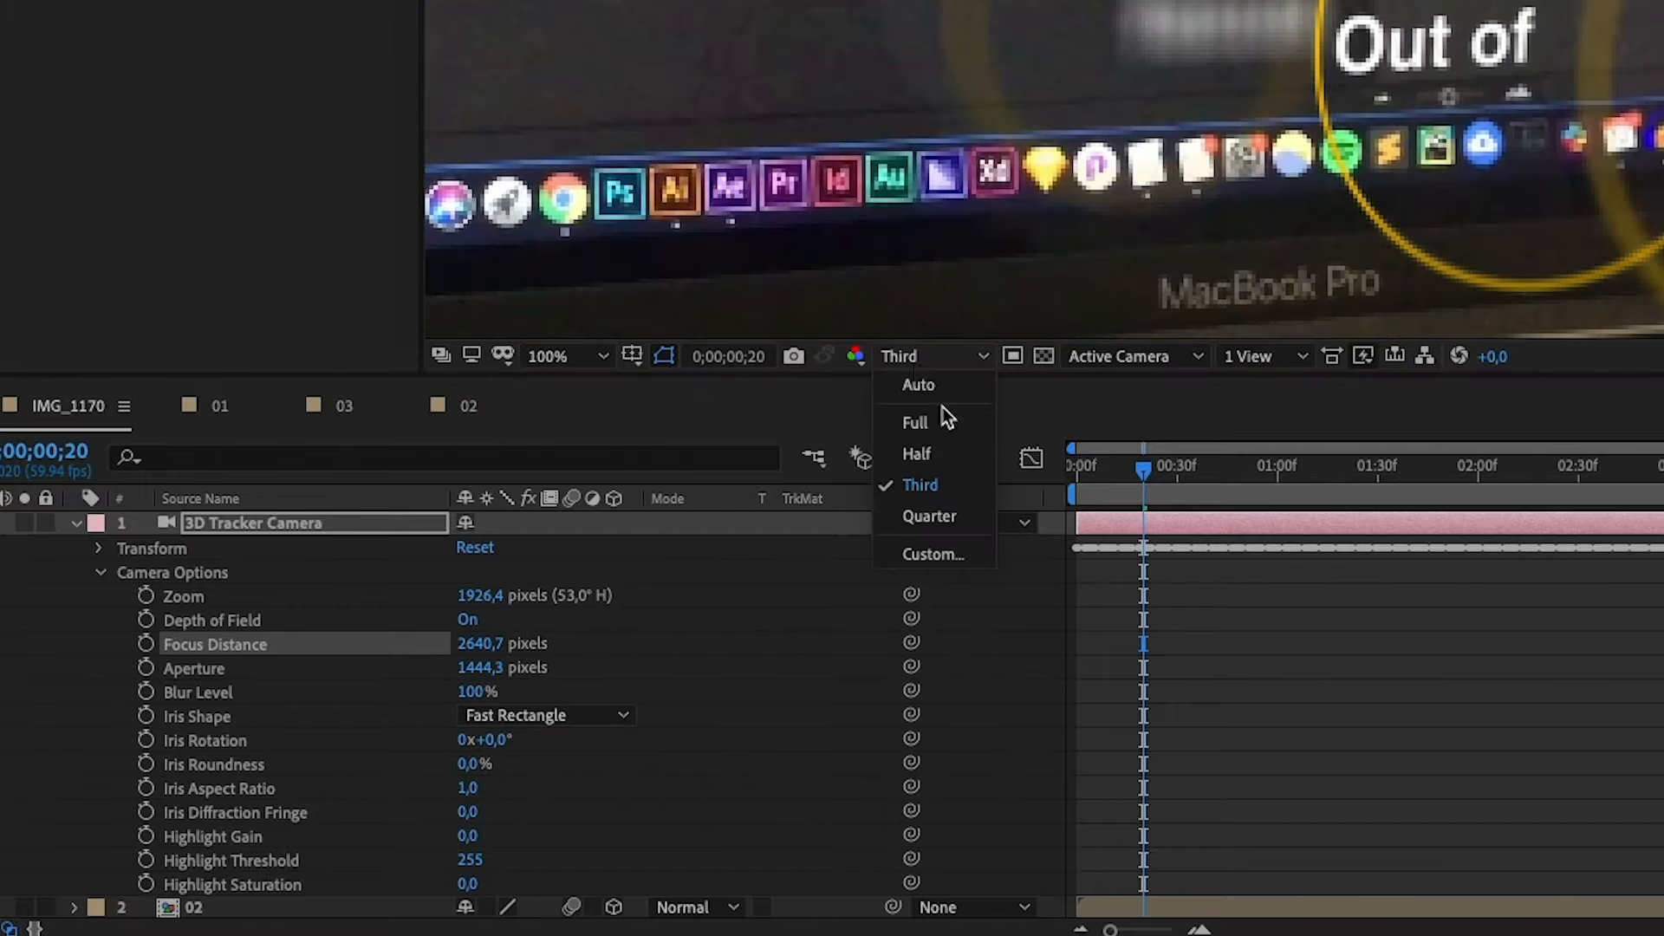
click(913, 421)
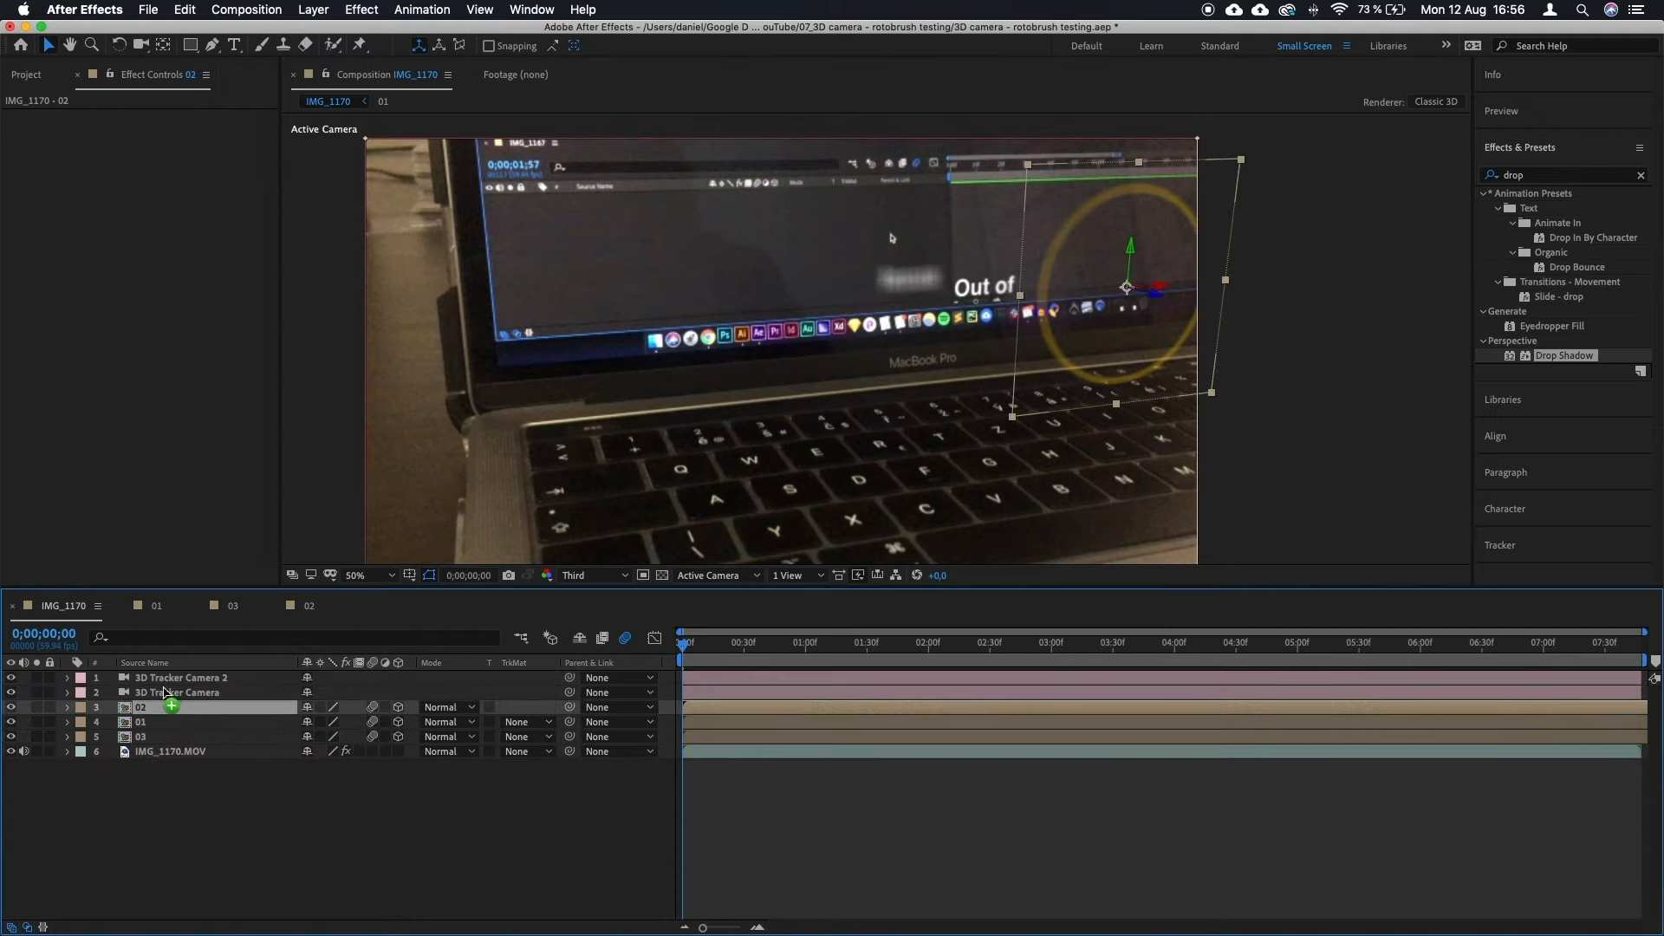
click(179, 677)
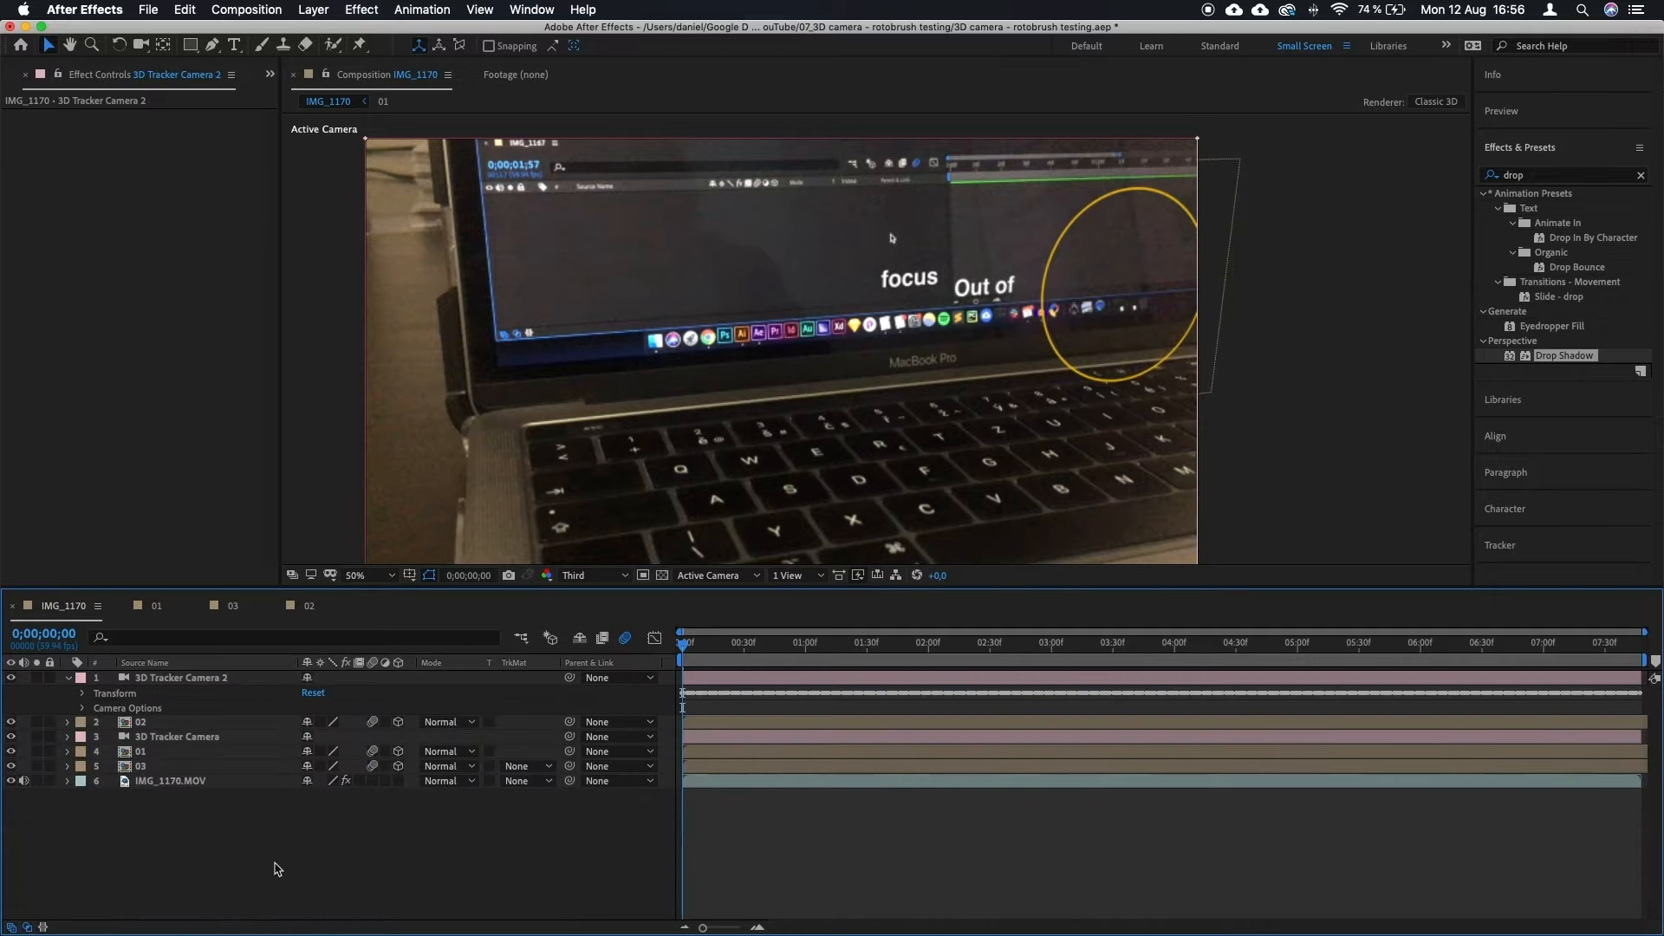
click(1104, 642)
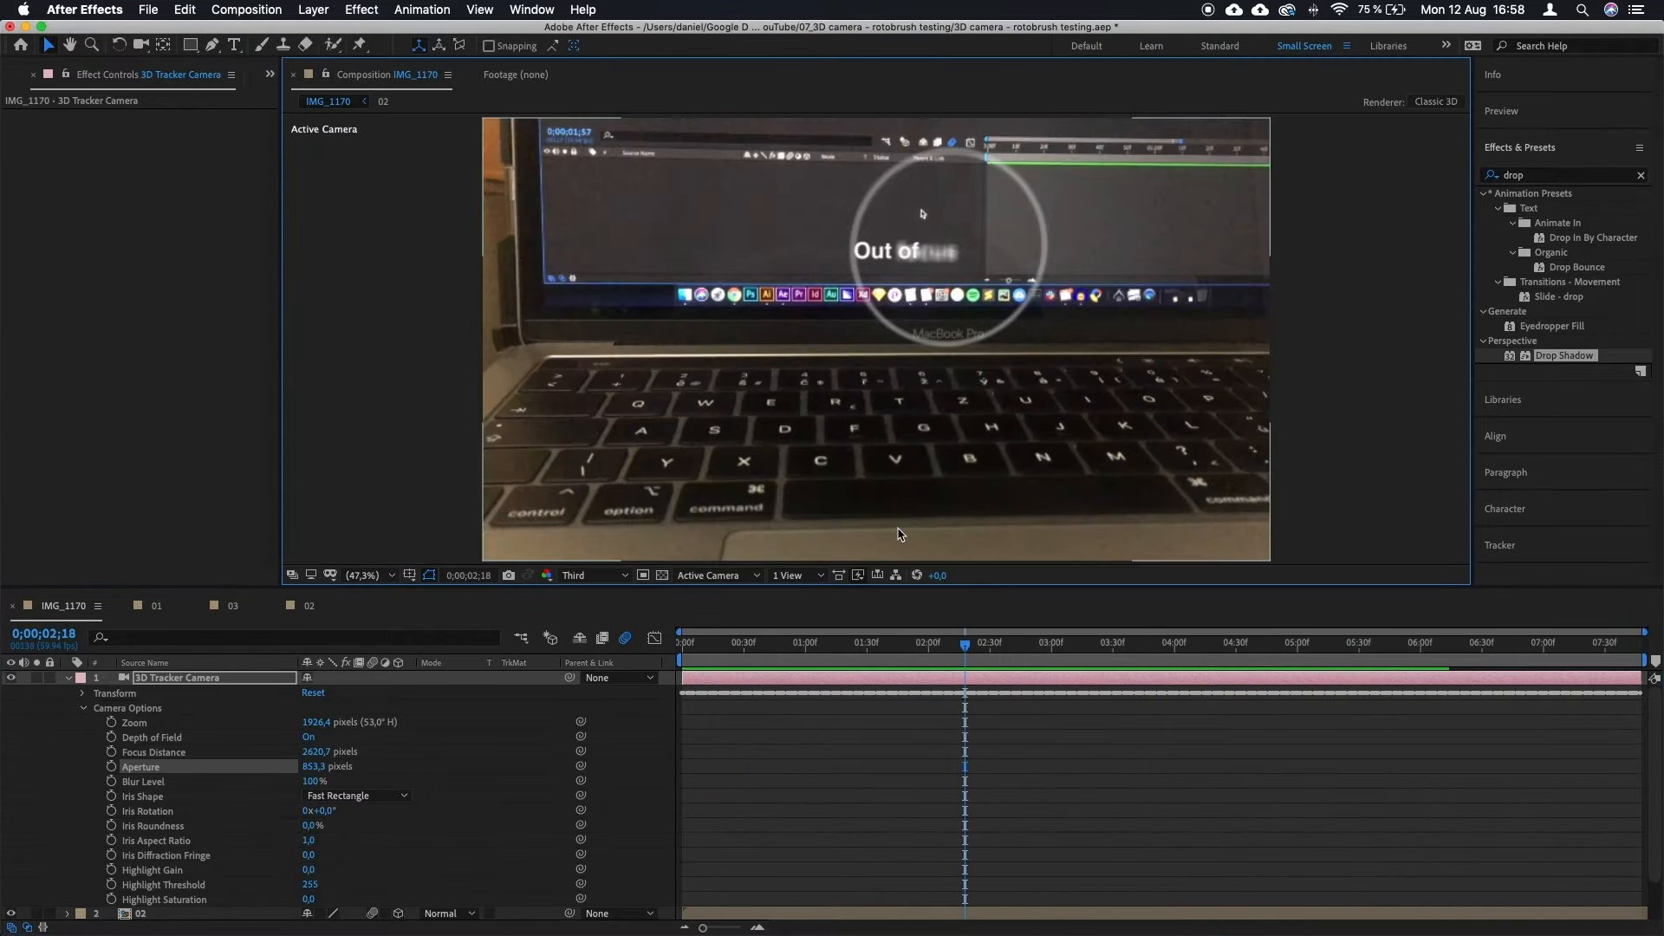
click(309, 606)
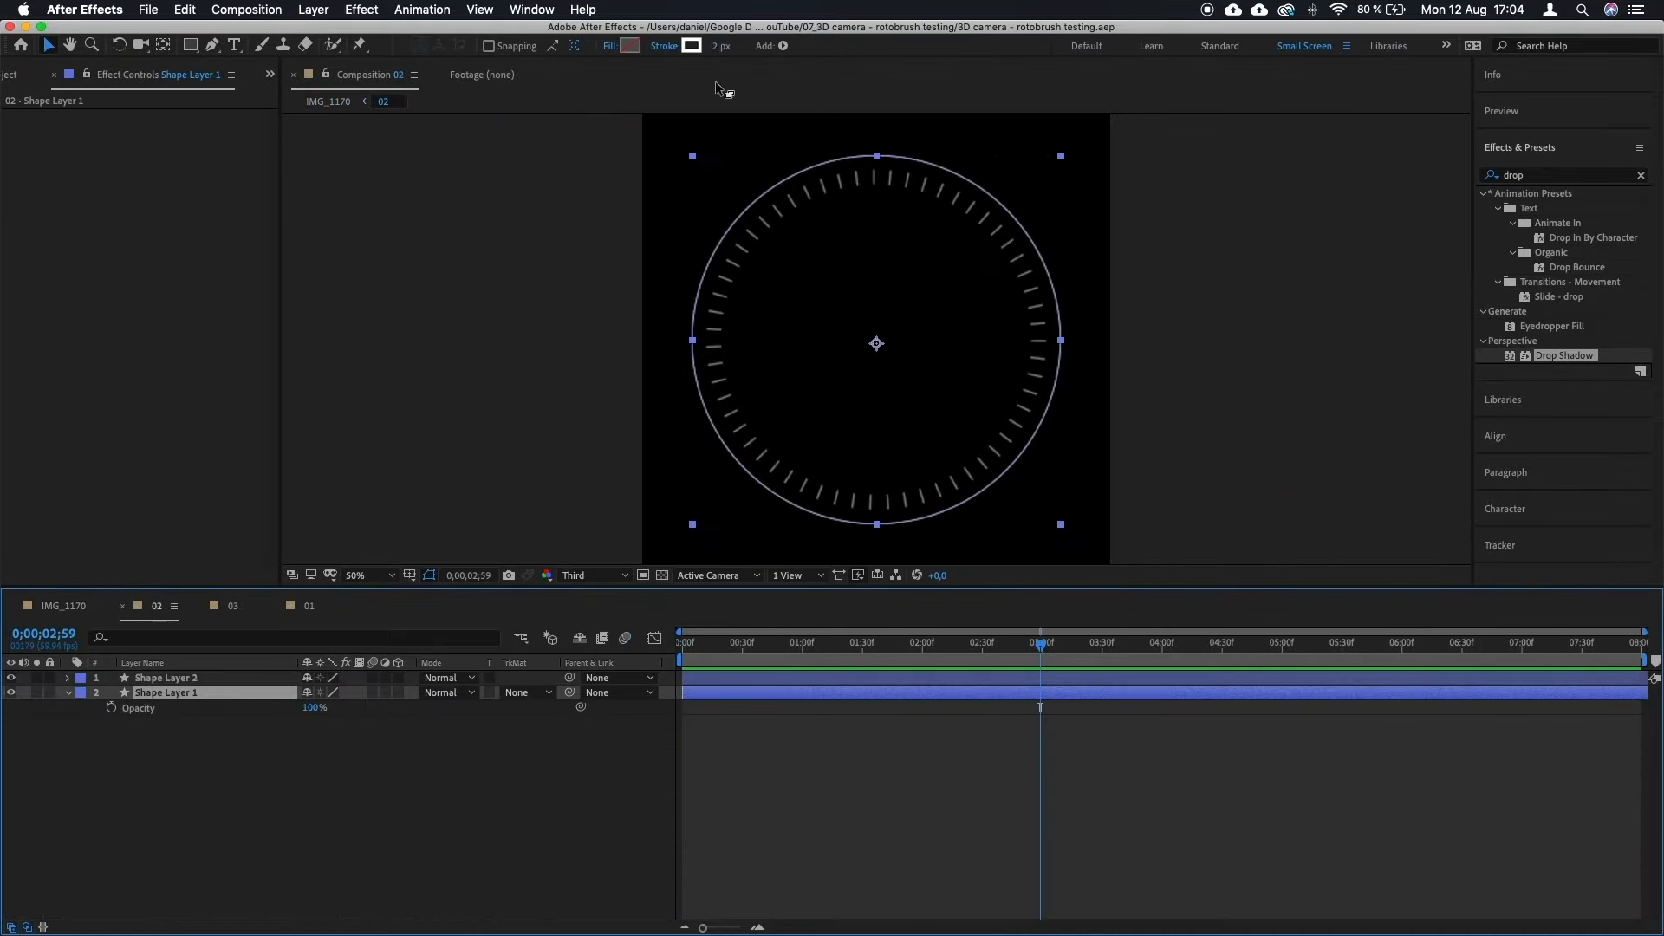
Step: Draw rectangle crosshair marks on the 02 ring, then return to the IMG_1170 composition
click(360, 838)
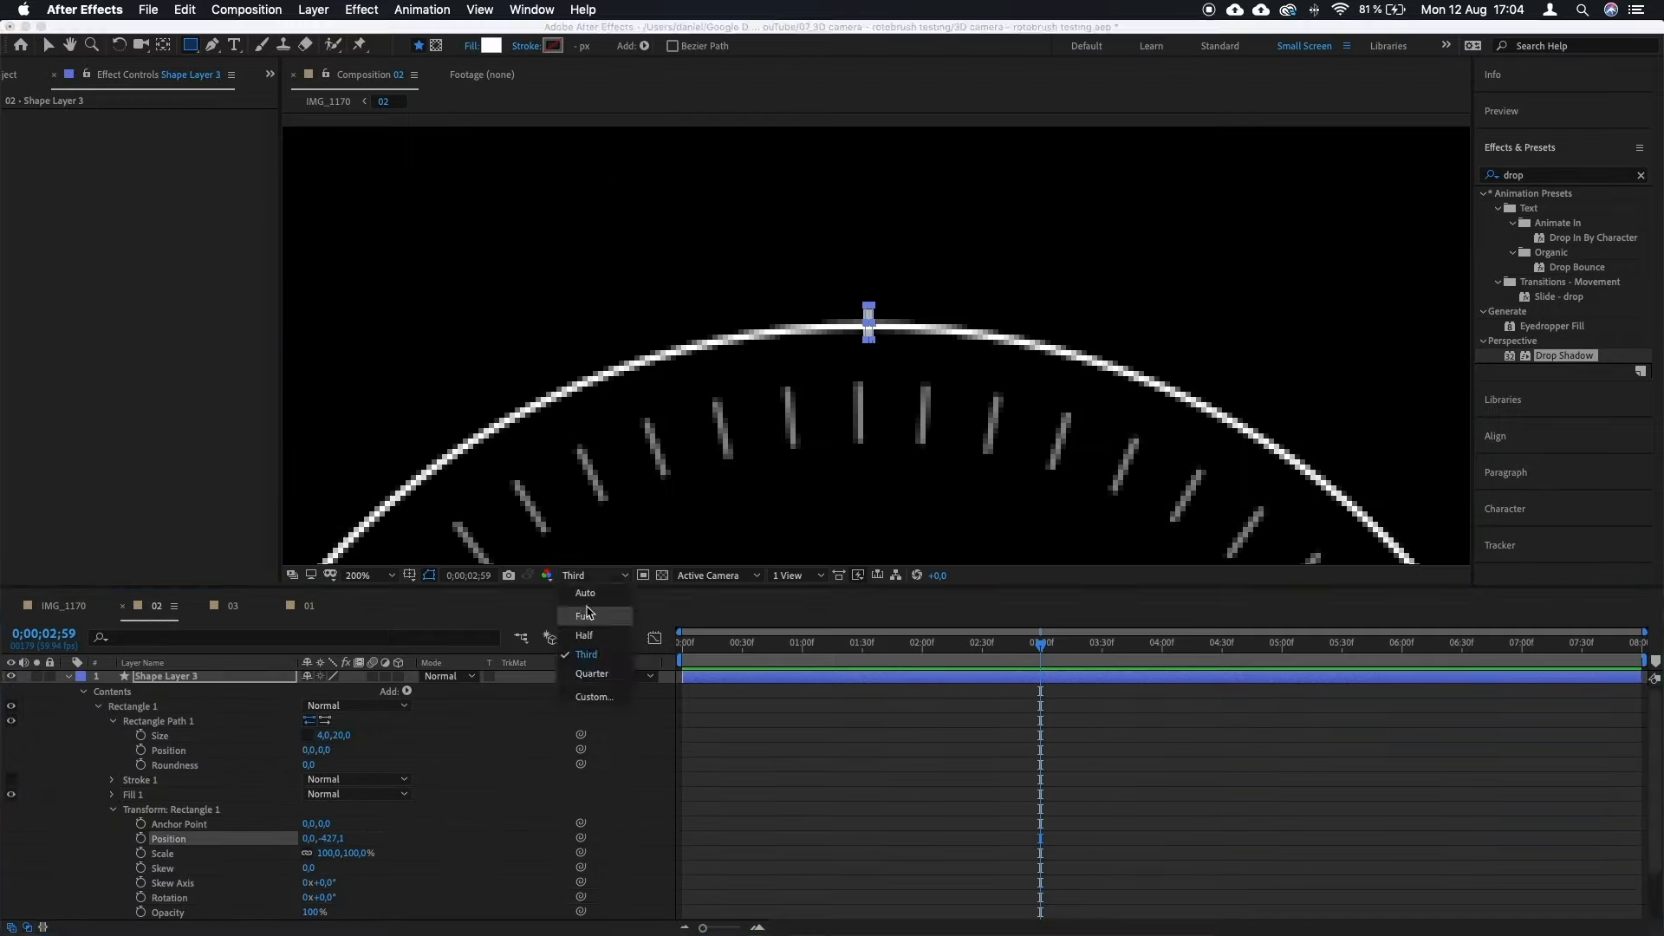
click(585, 617)
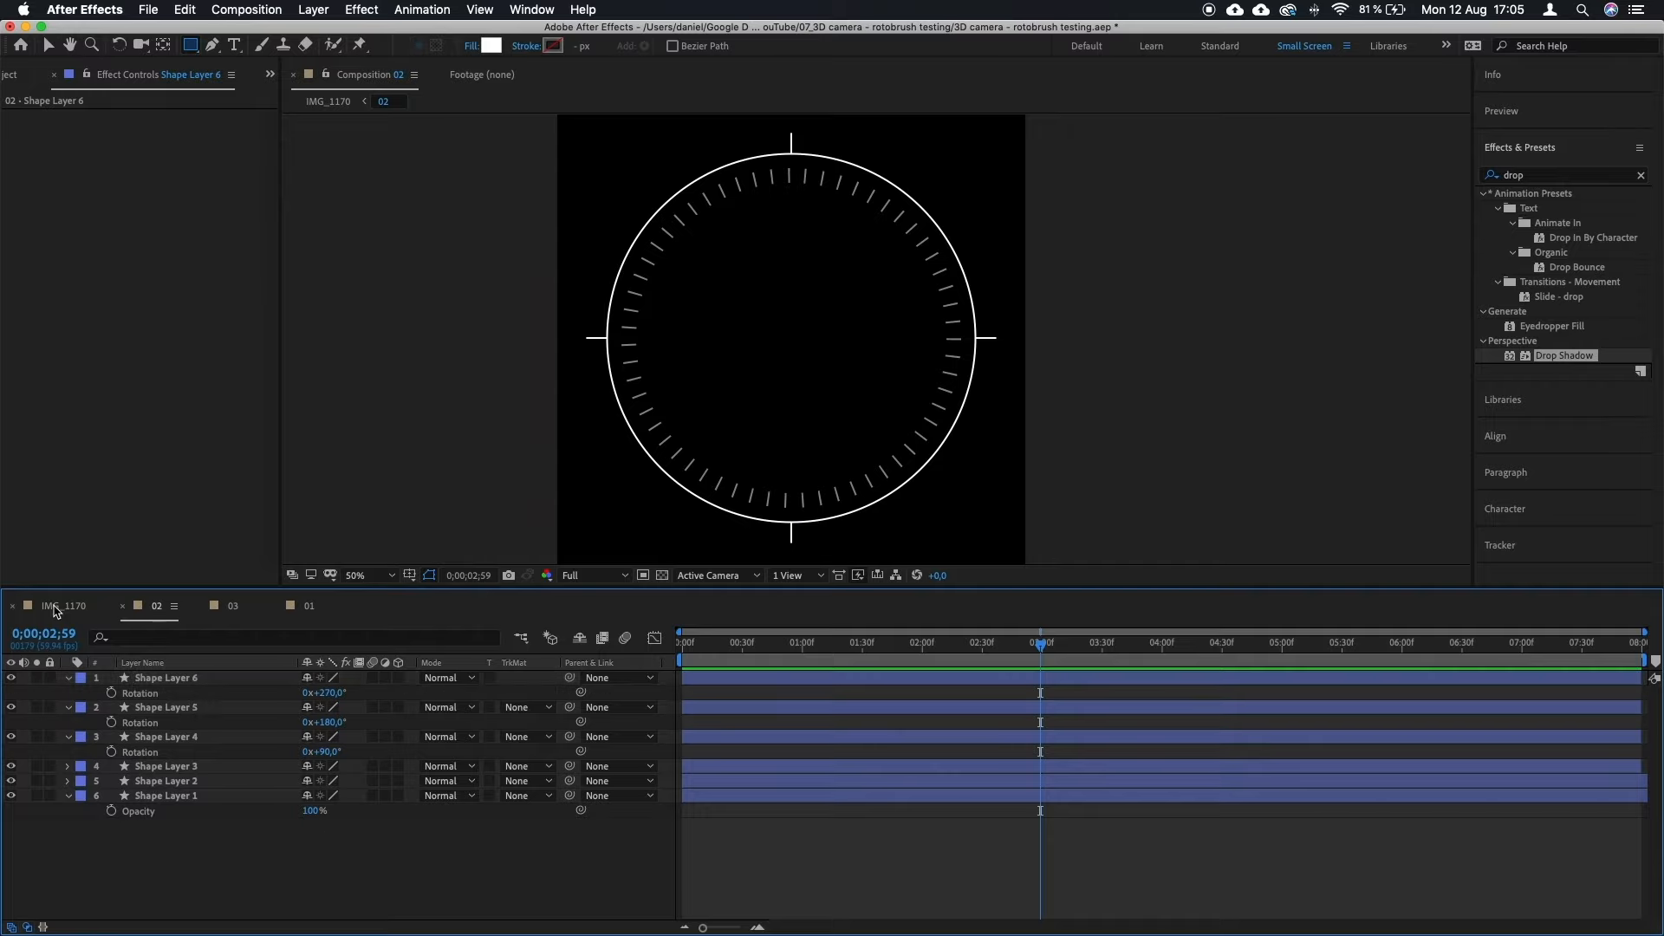
click(164, 677)
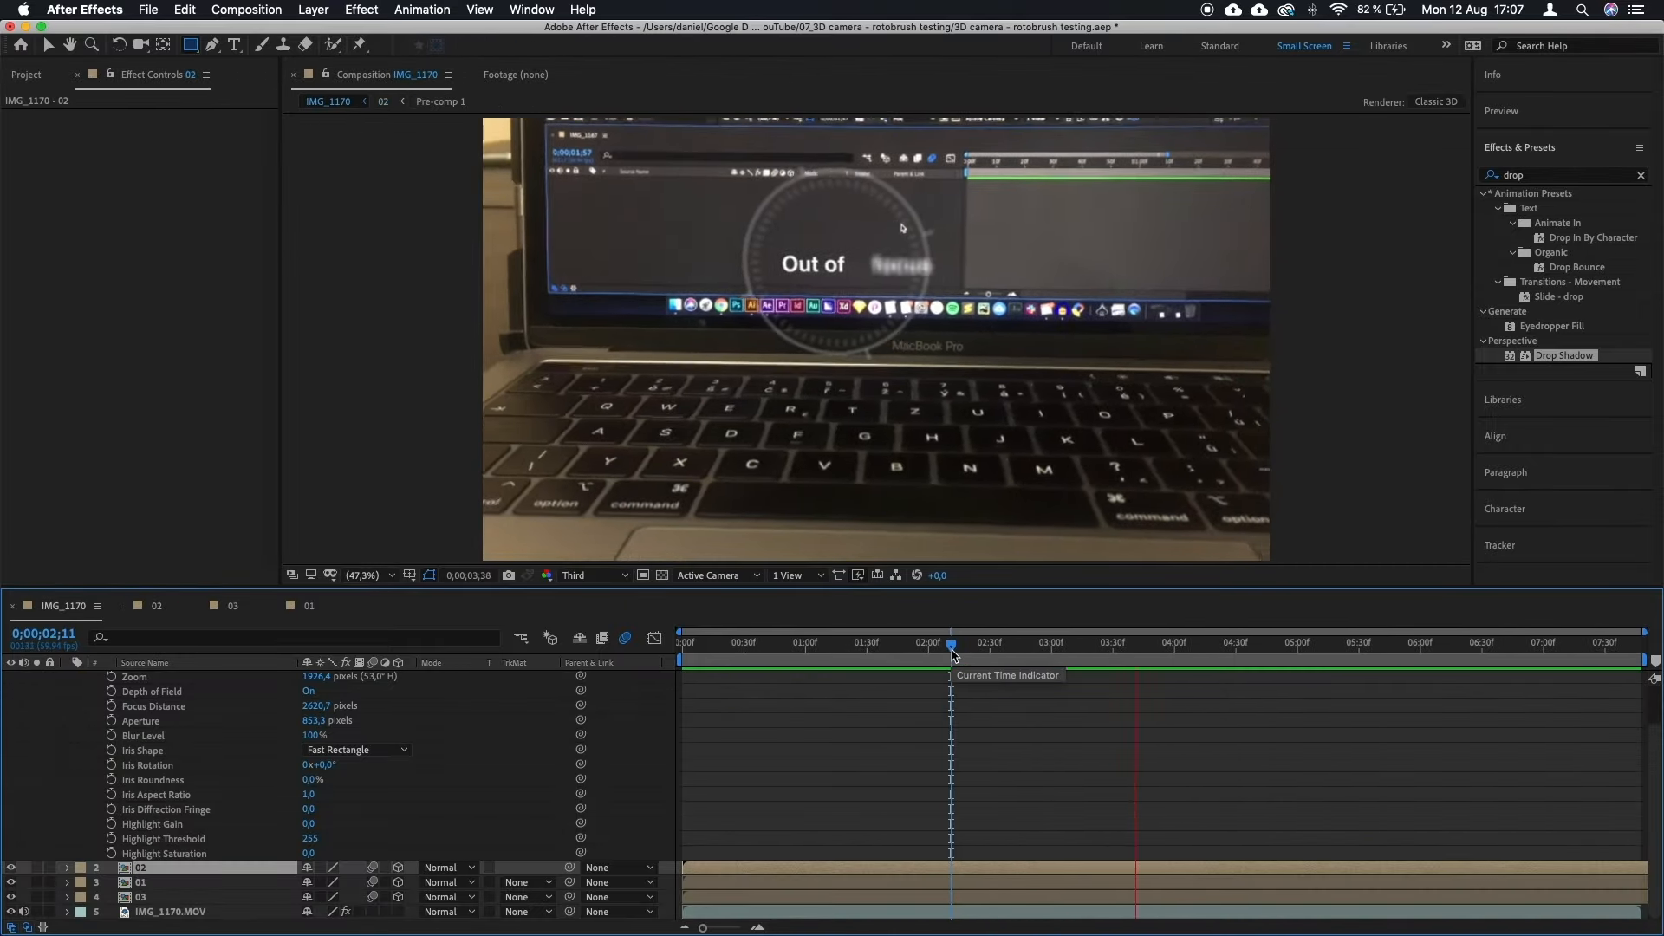
Step: Keyframe the camera Focus Distance, raising it later so 'focus' becomes sharp
drag(950, 647, 1013, 648)
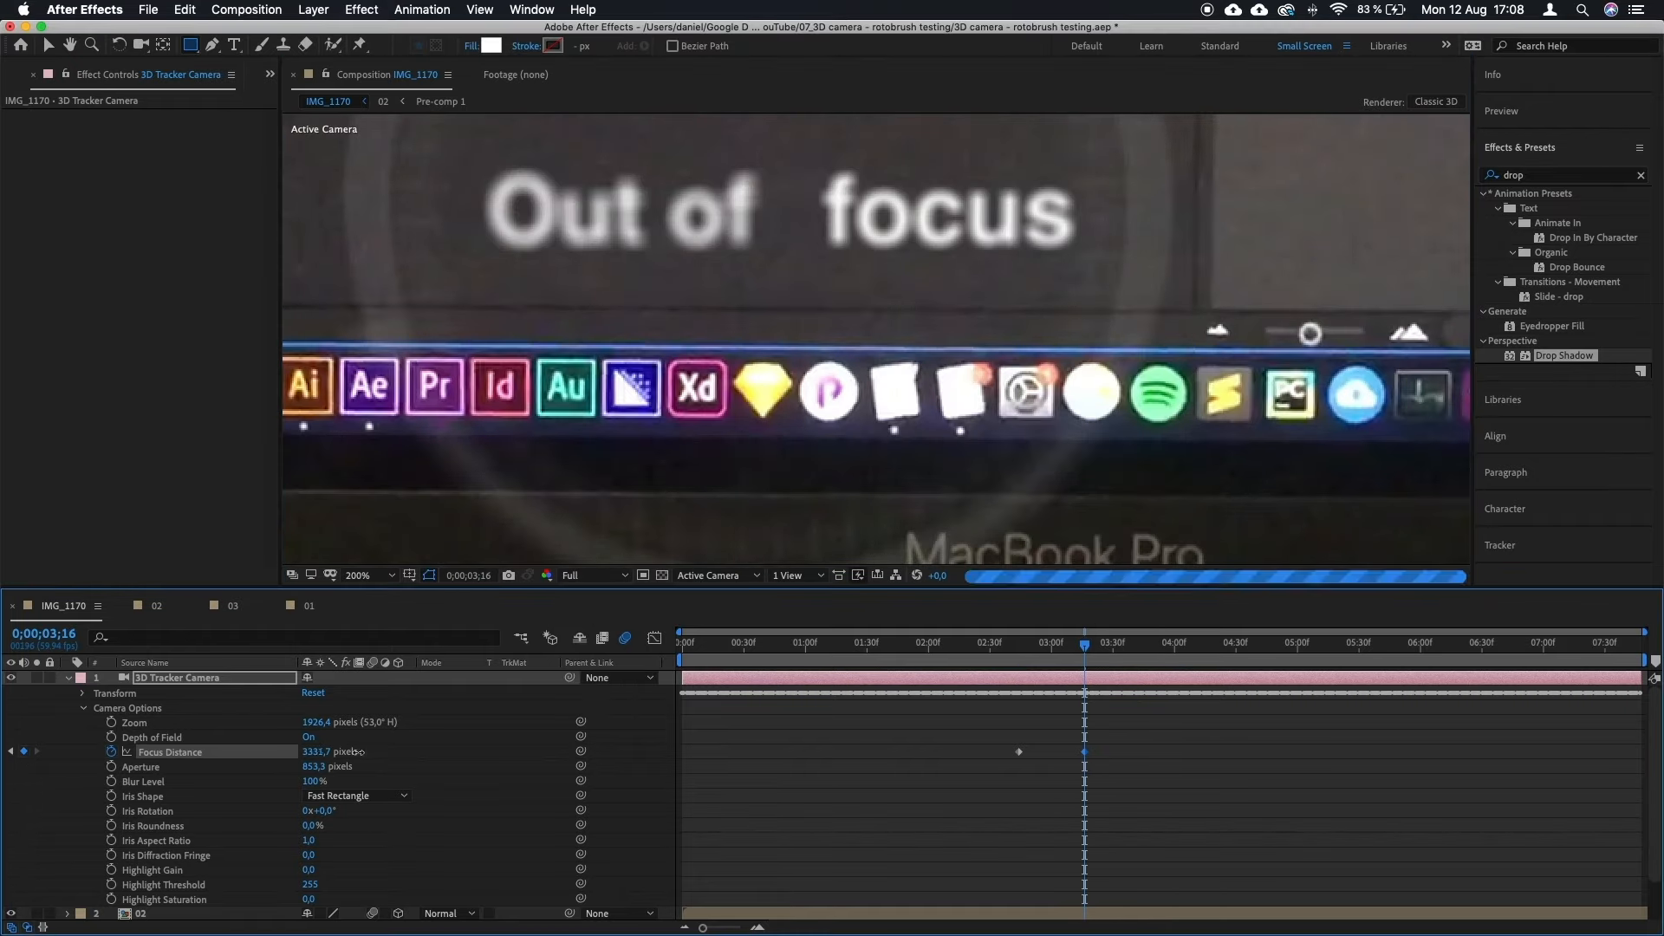
drag(329, 751, 488, 752)
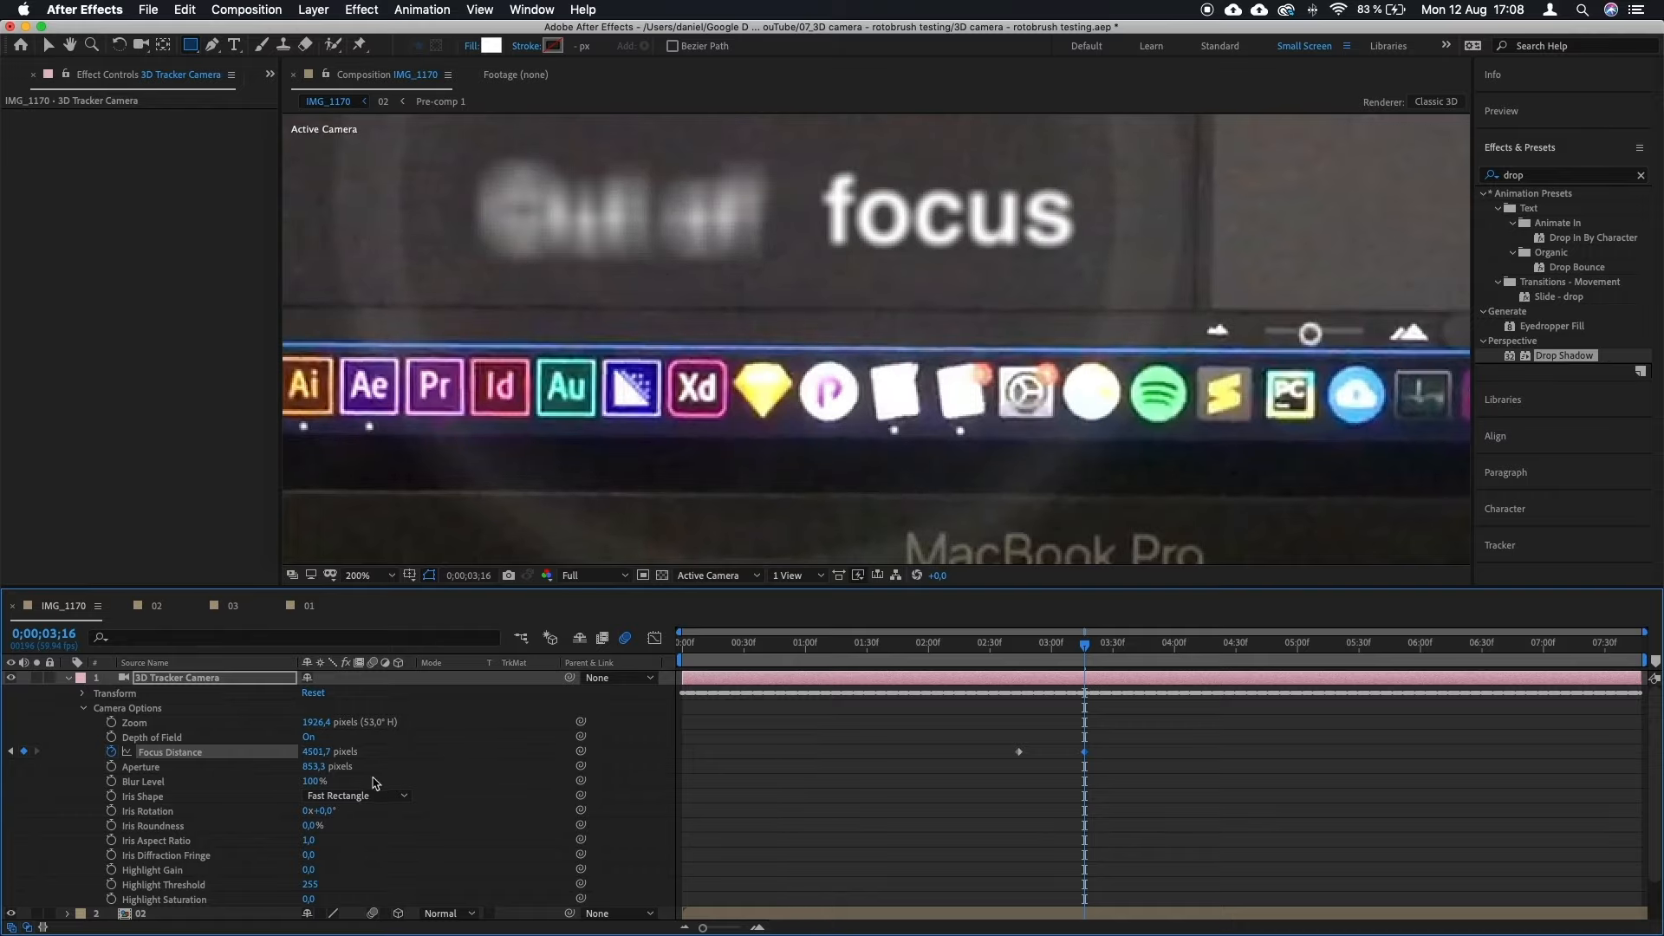
drag(340, 752, 324, 751)
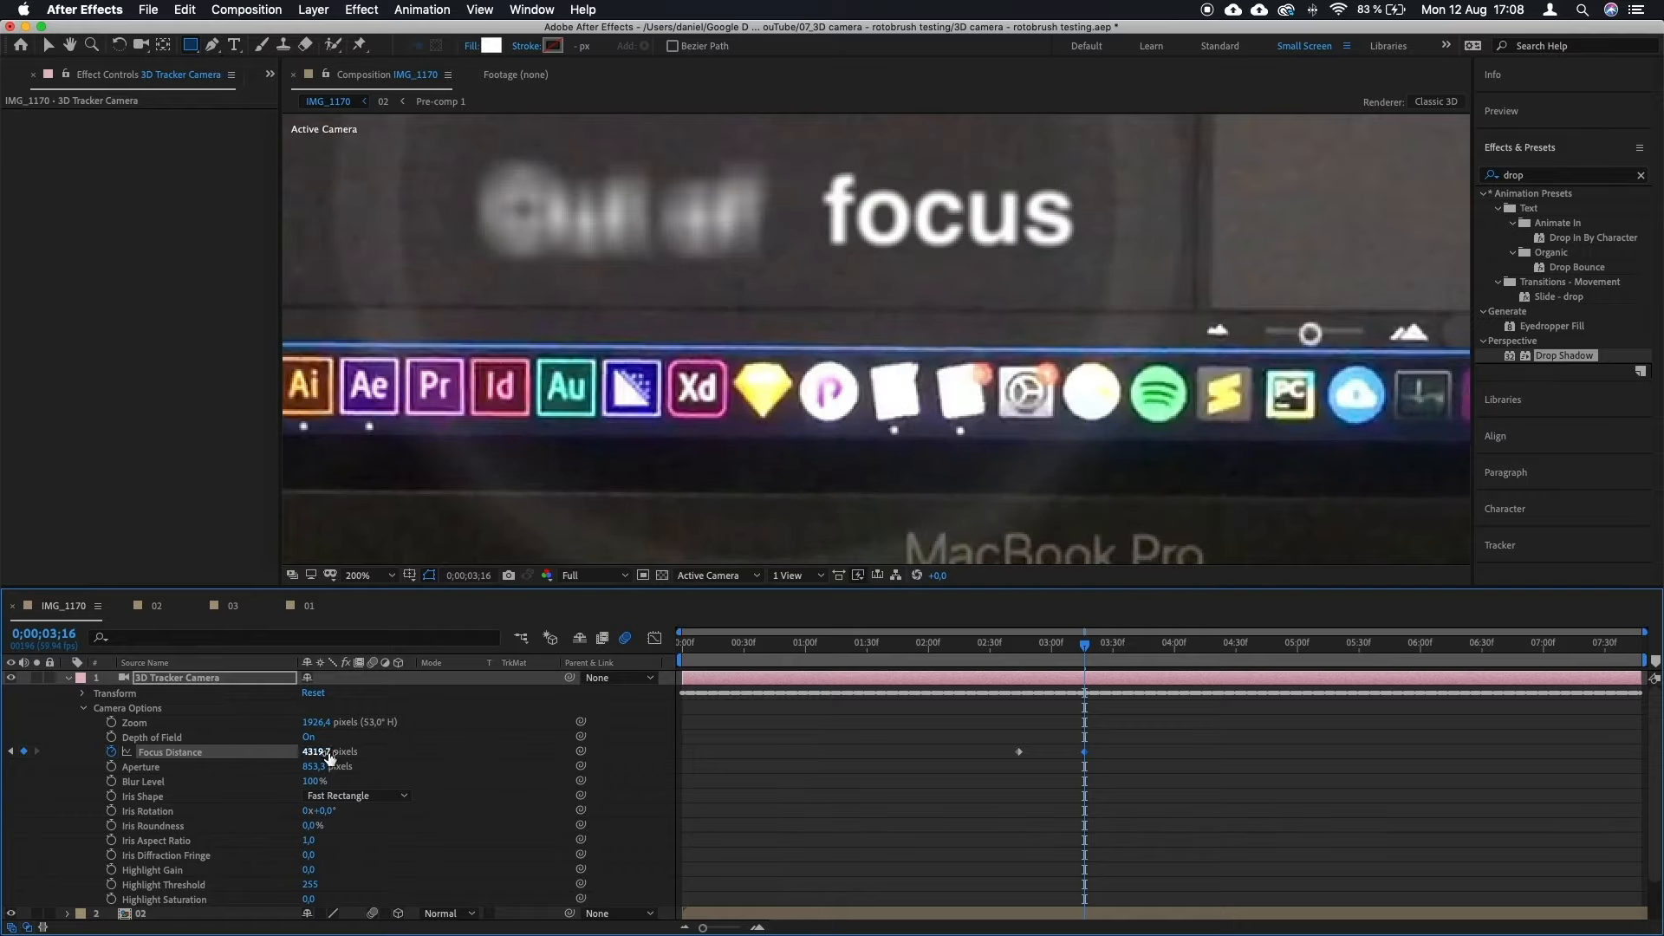
drag(330, 752, 251, 762)
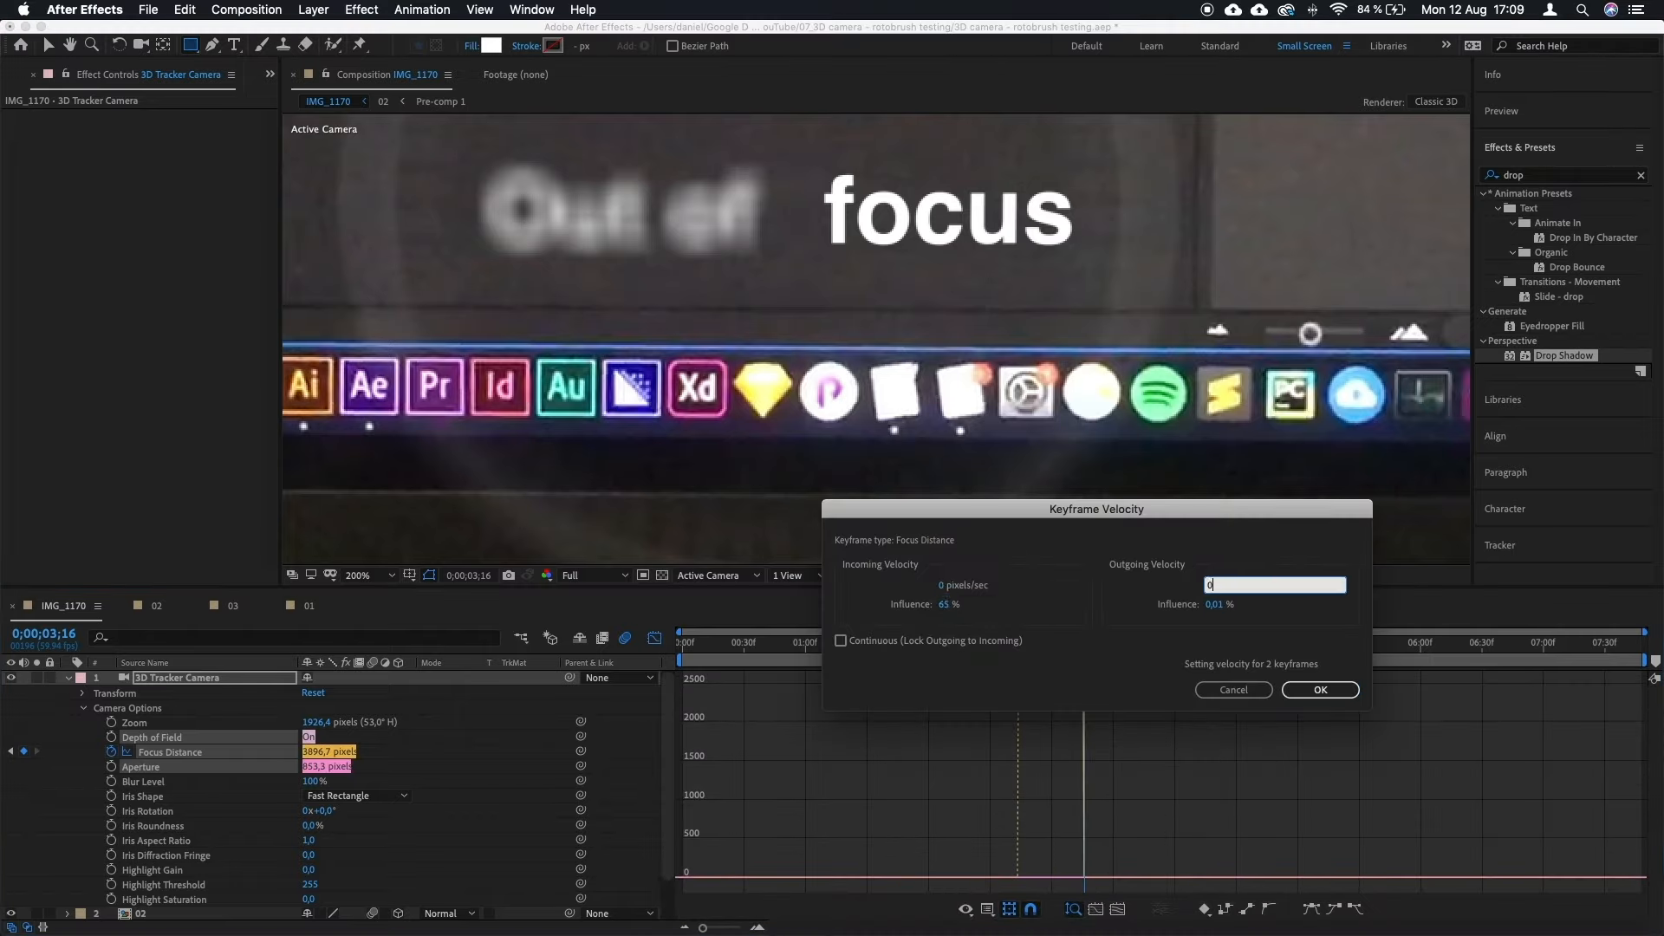
Step: Ease the focus keyframes, preview the focus shift, and open Pre-comp 1
click(1320, 690)
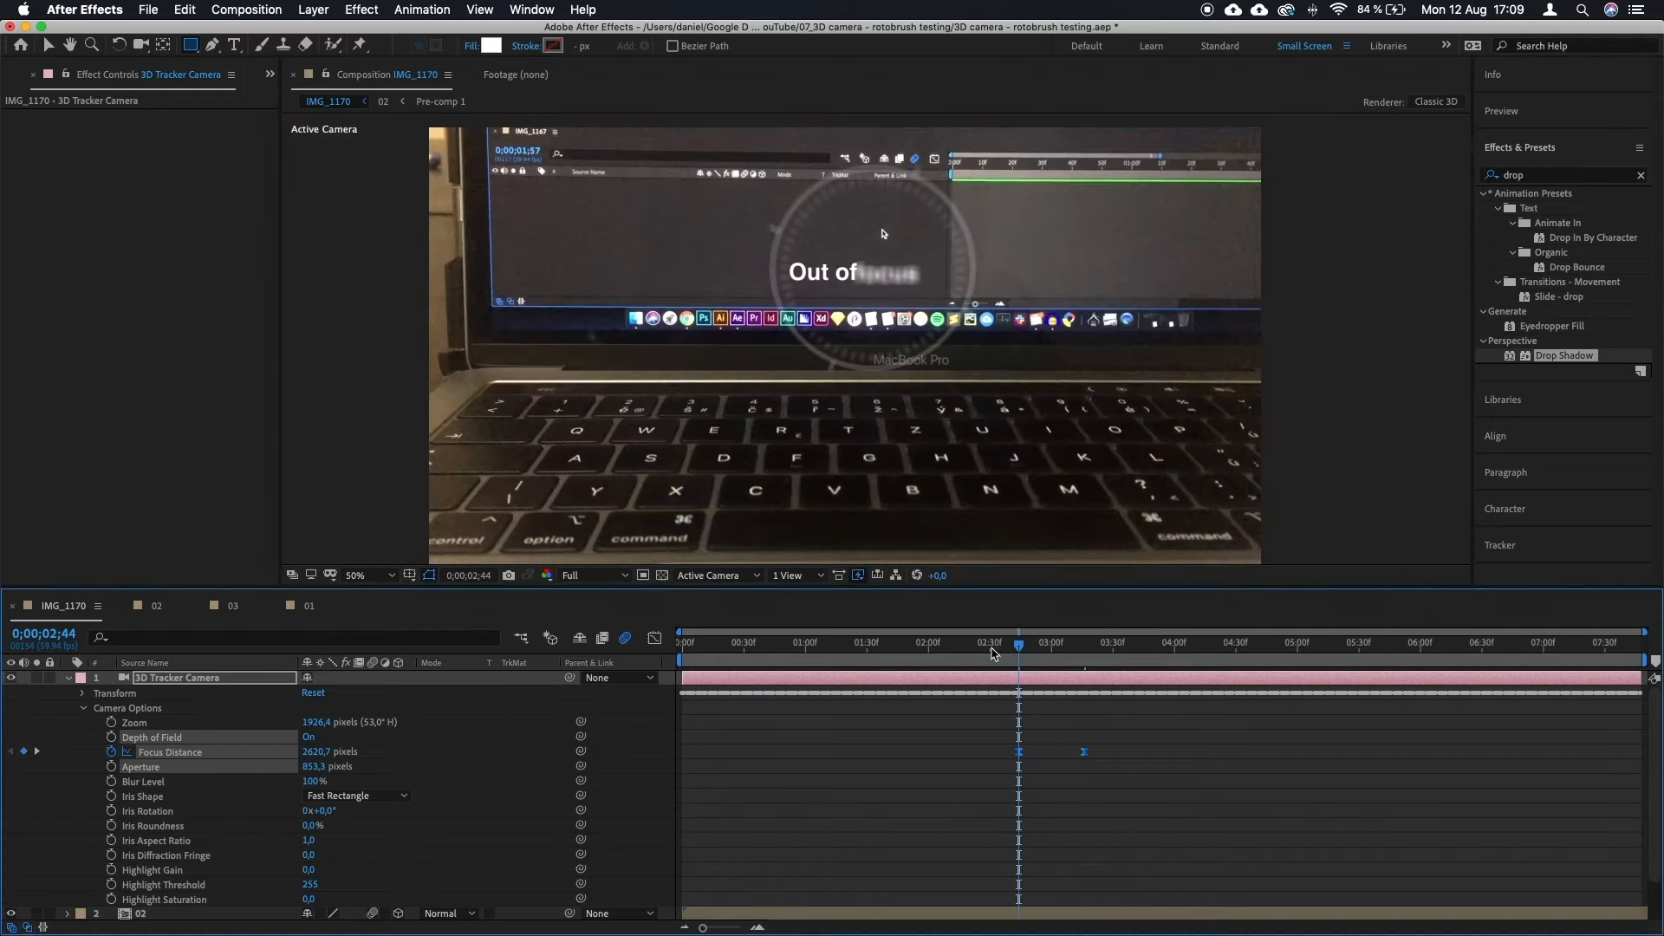
click(590, 574)
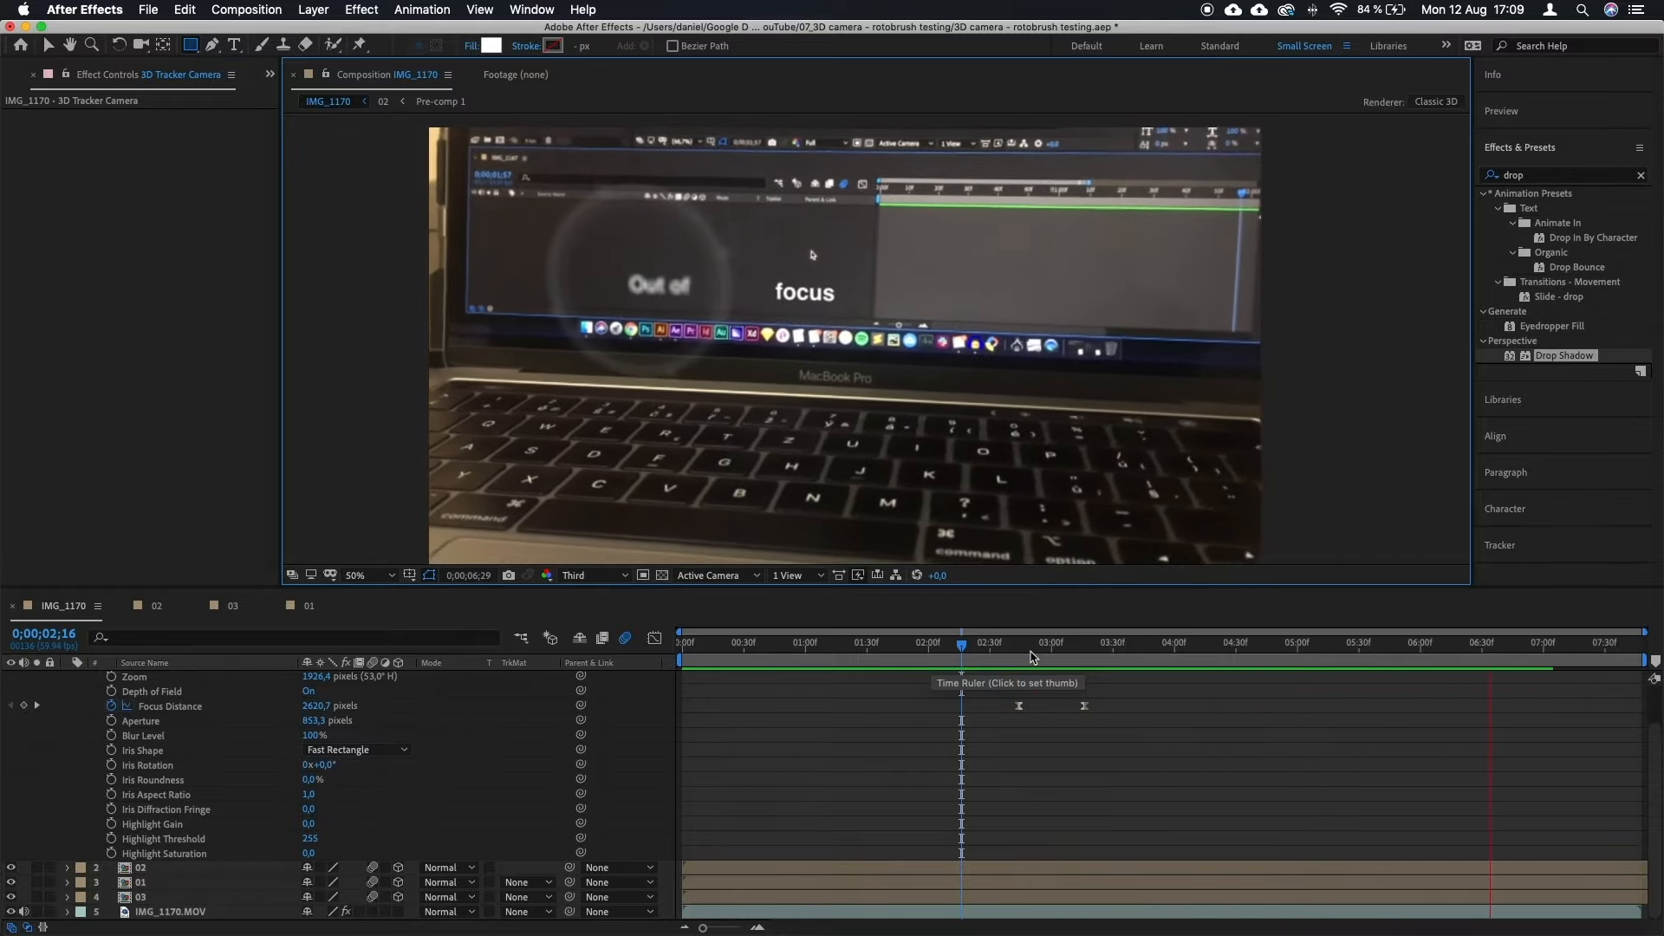
click(816, 642)
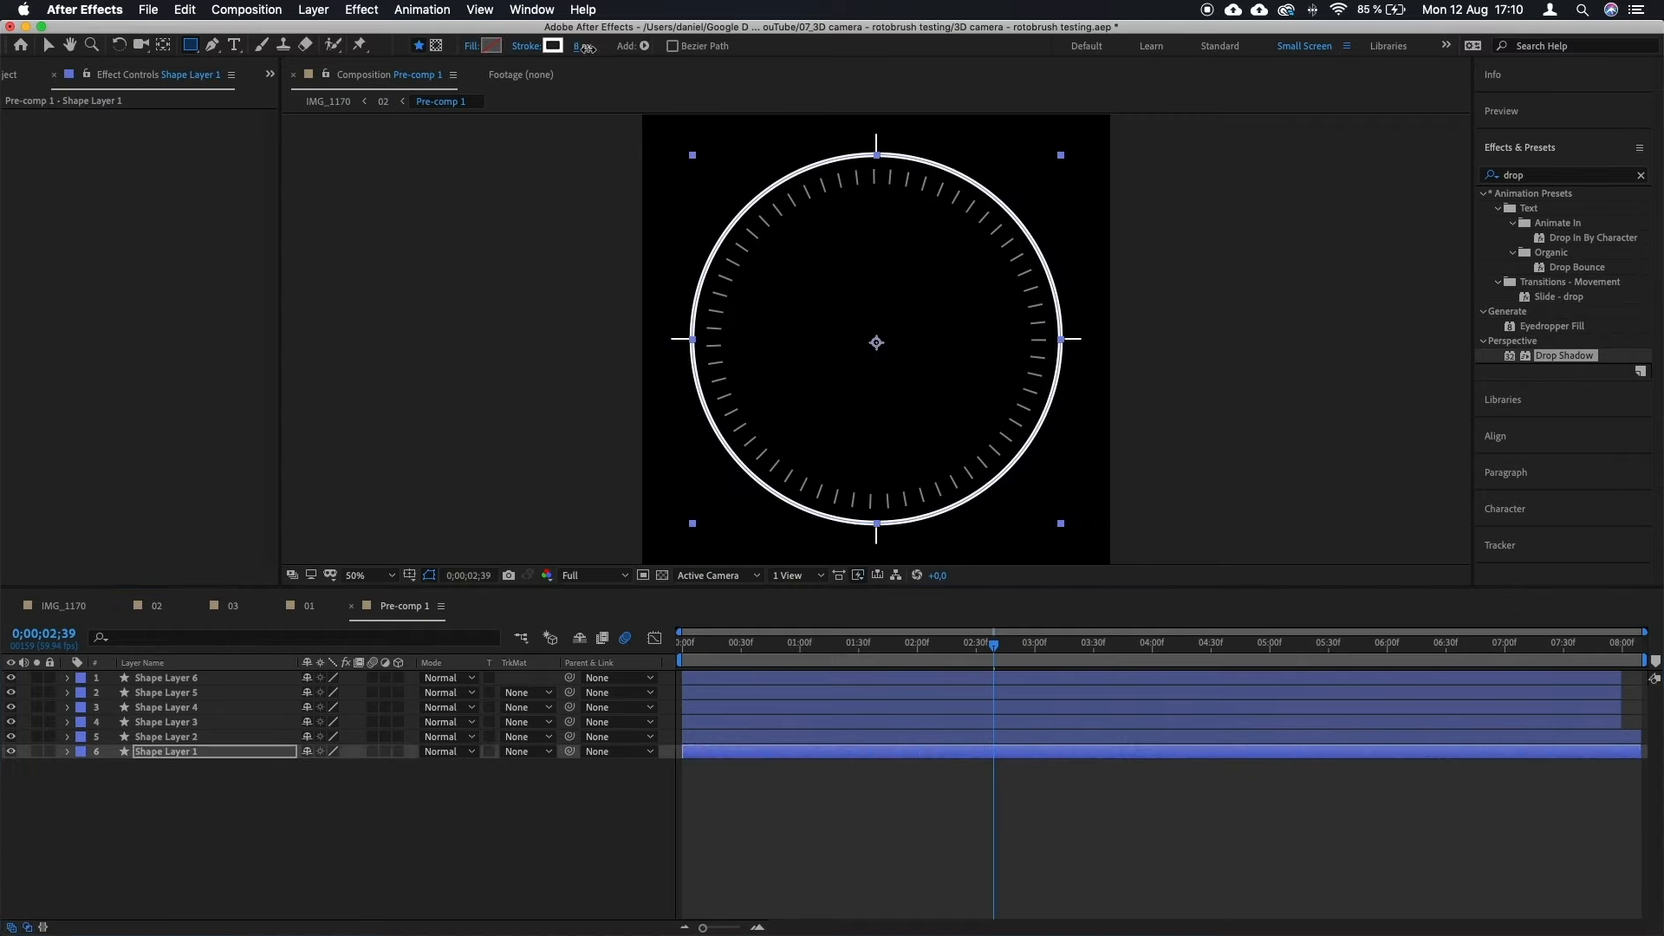
Step: Preview the focus shift, then build comp 'lines' holding Pre-comp 1 and view its settings
click(165, 708)
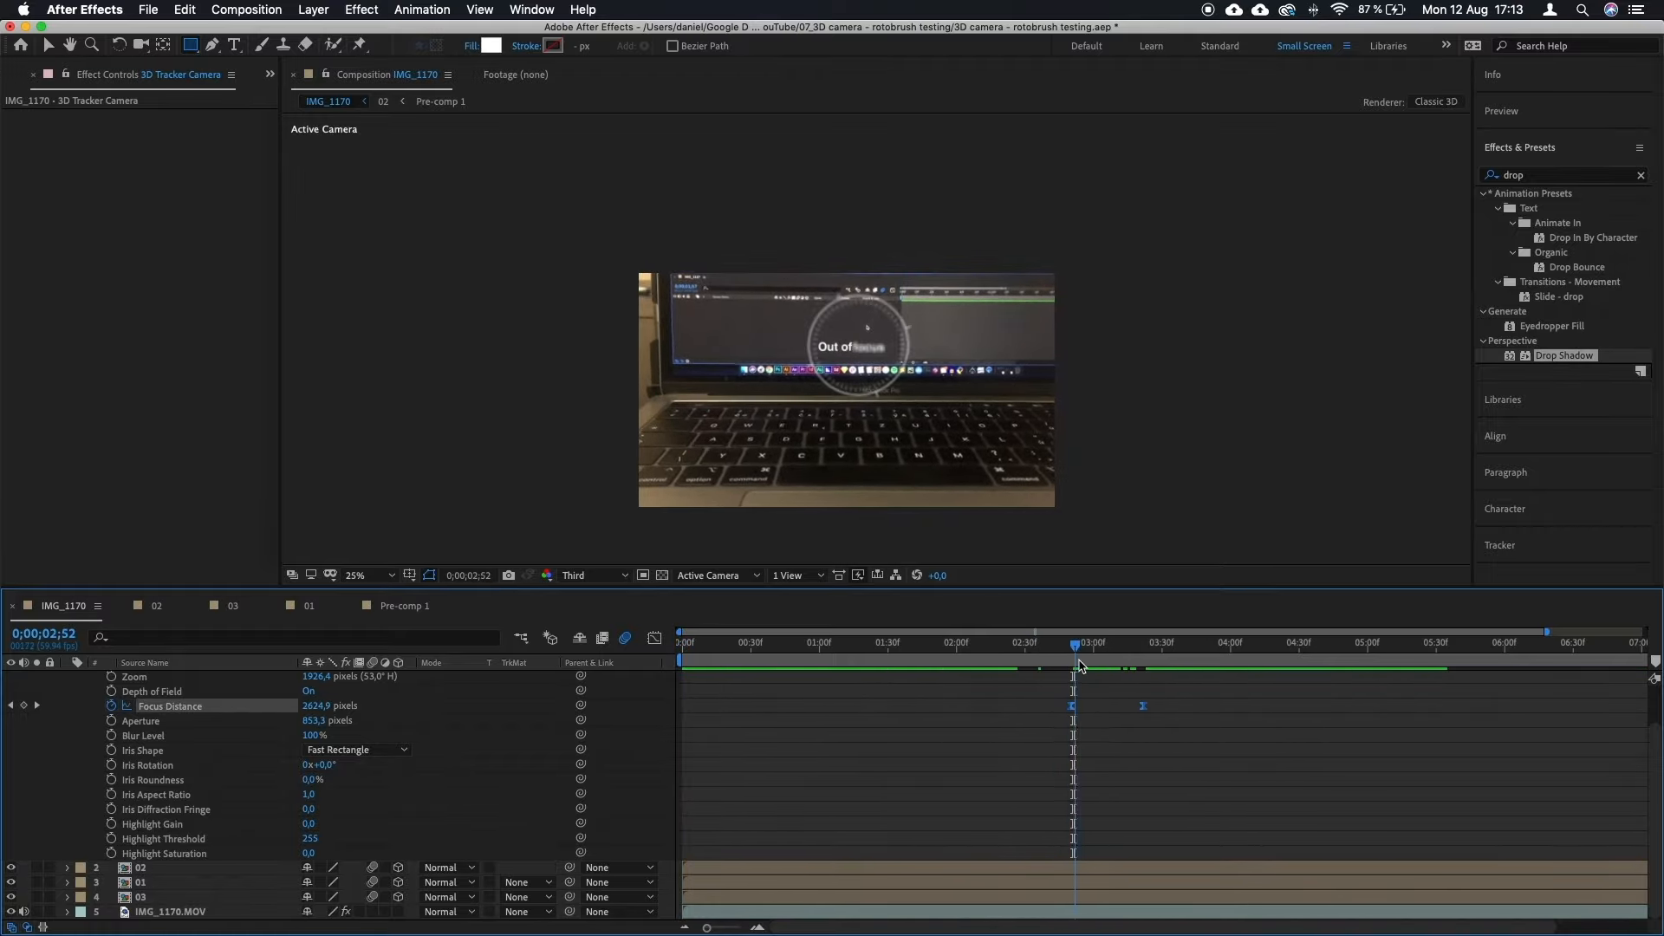
click(861, 642)
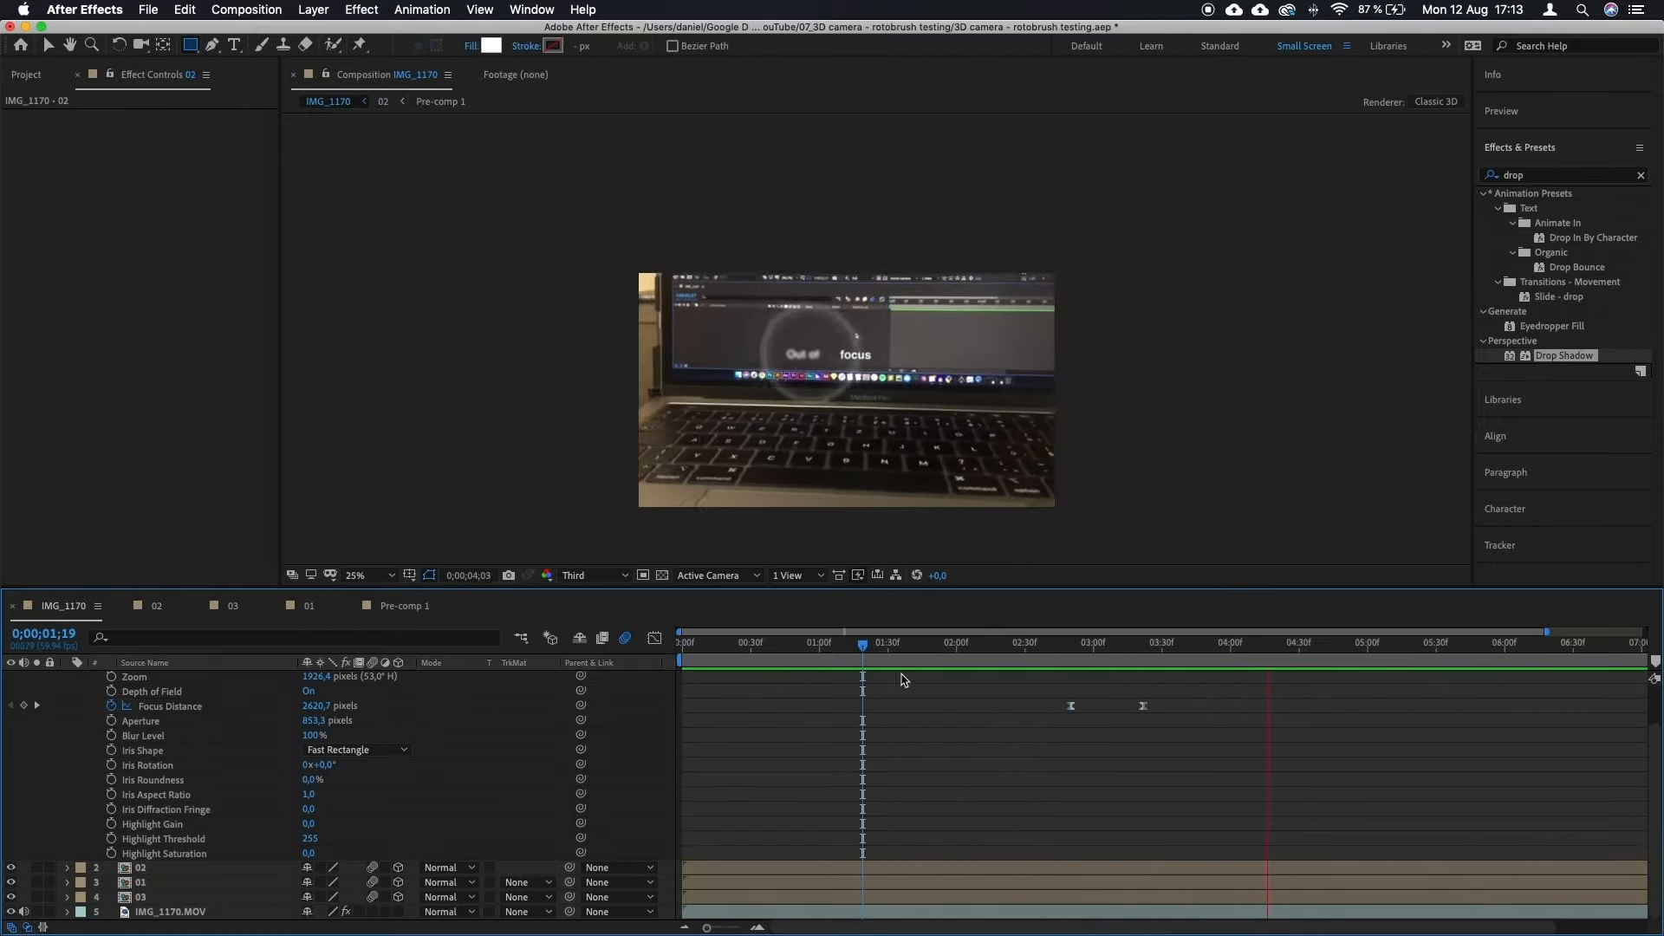
click(1006, 643)
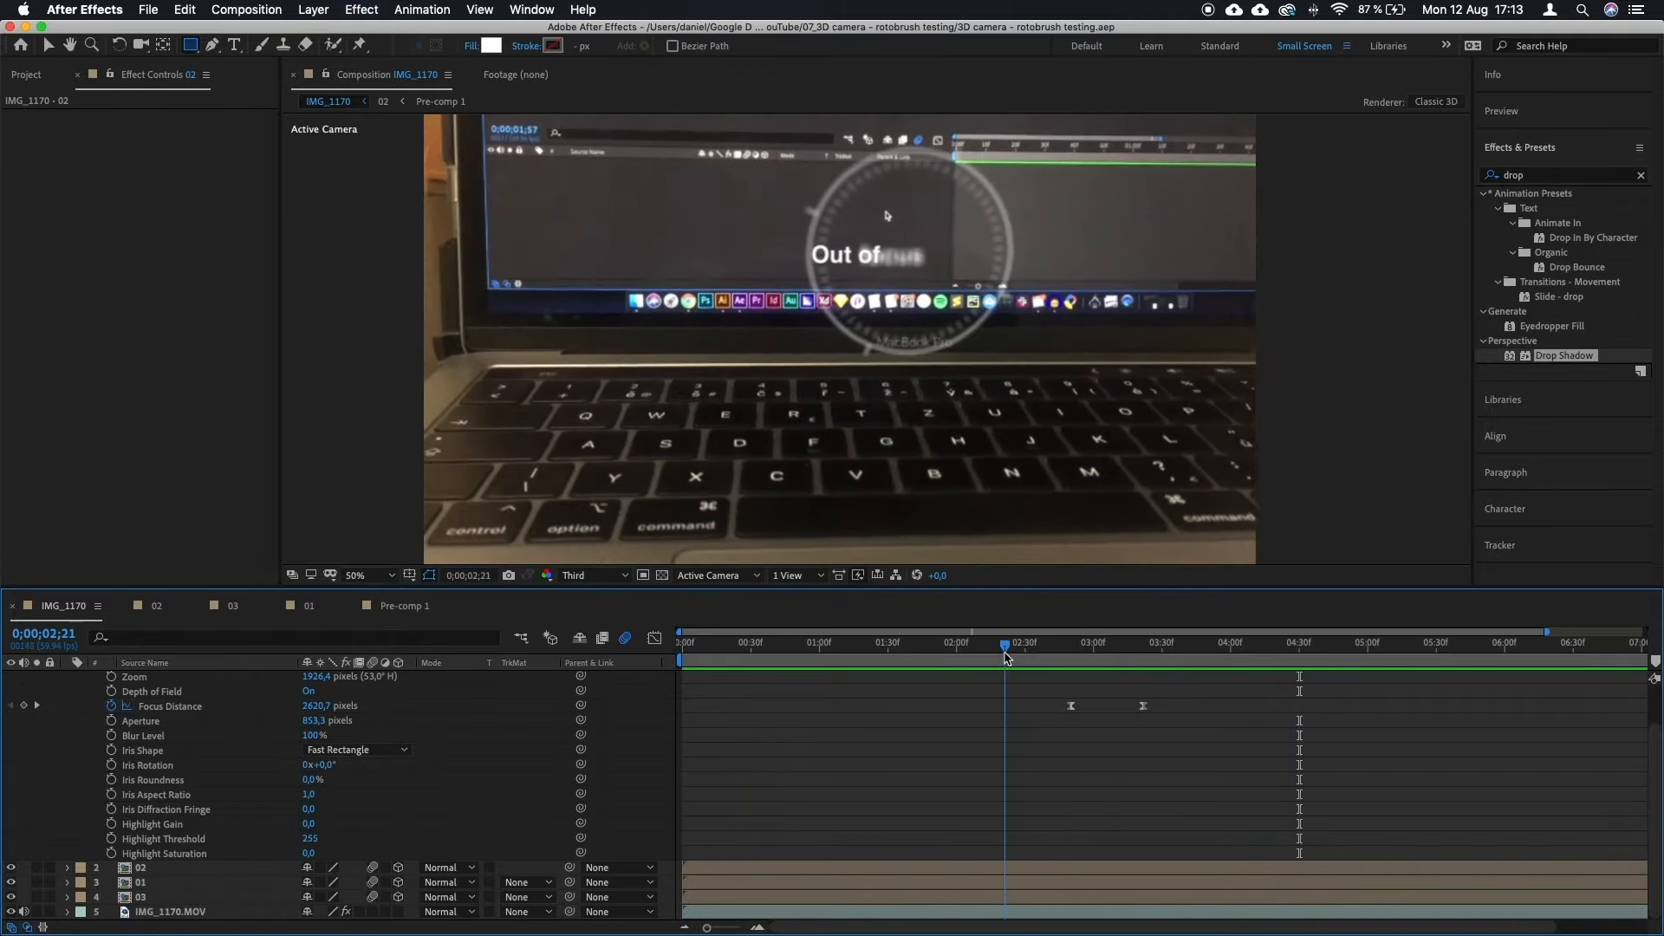
click(26, 75)
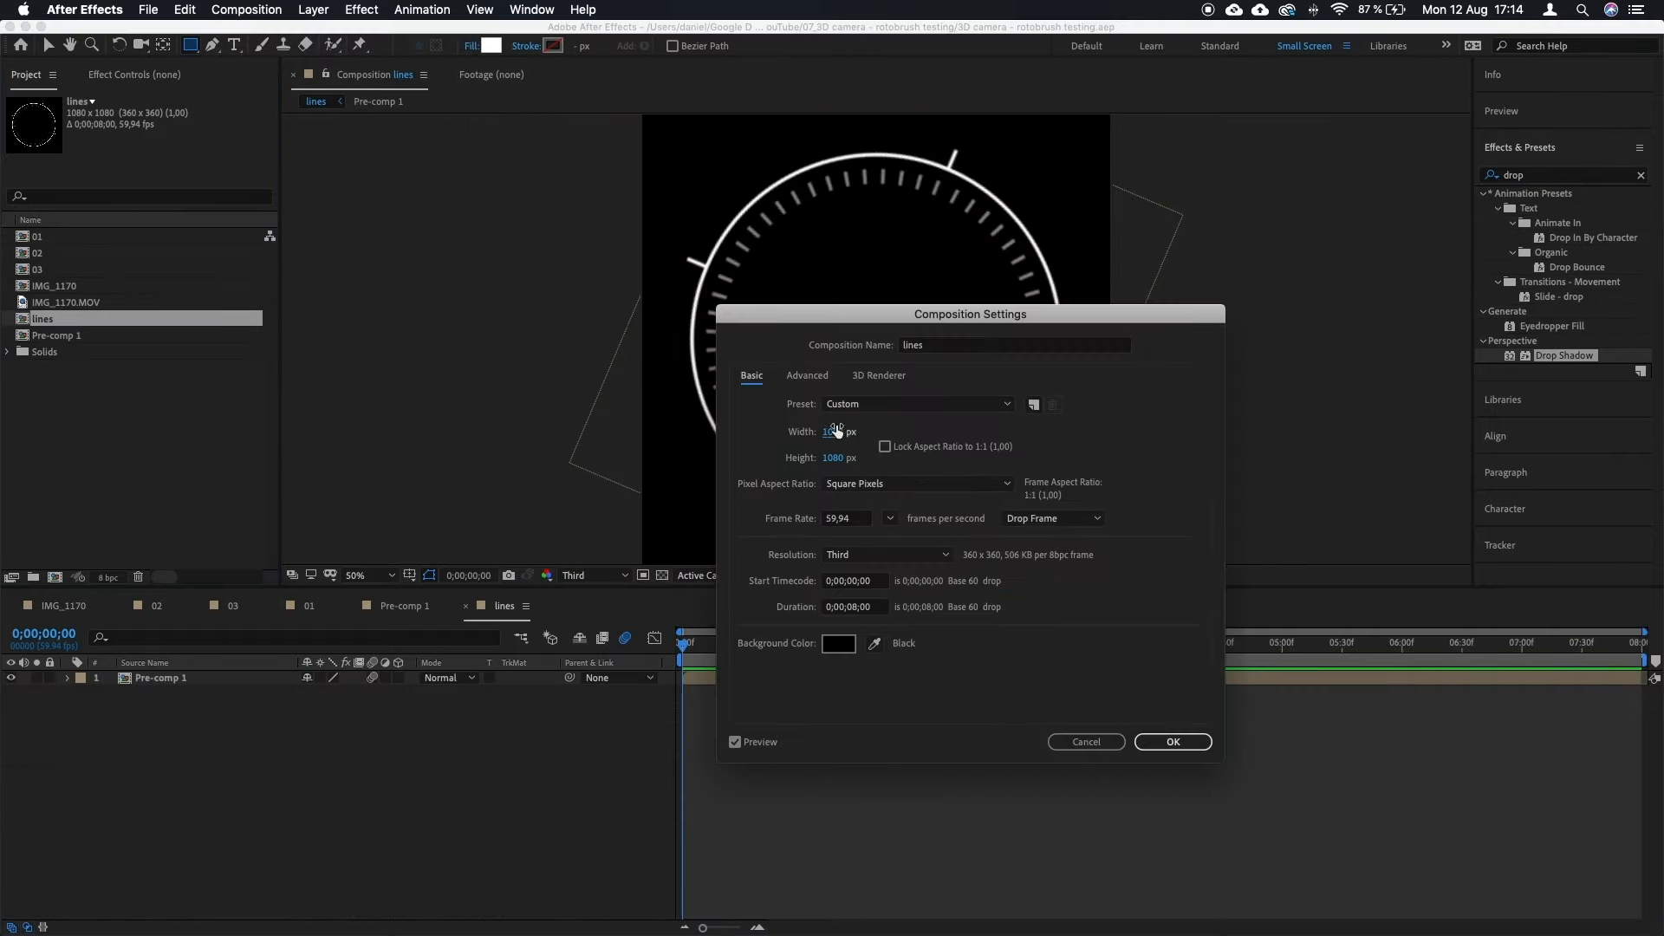
Step: Place the lines comp in IMG_1170 at 20% opacity and start a 1920×1080 'mainer' comp
click(1171, 741)
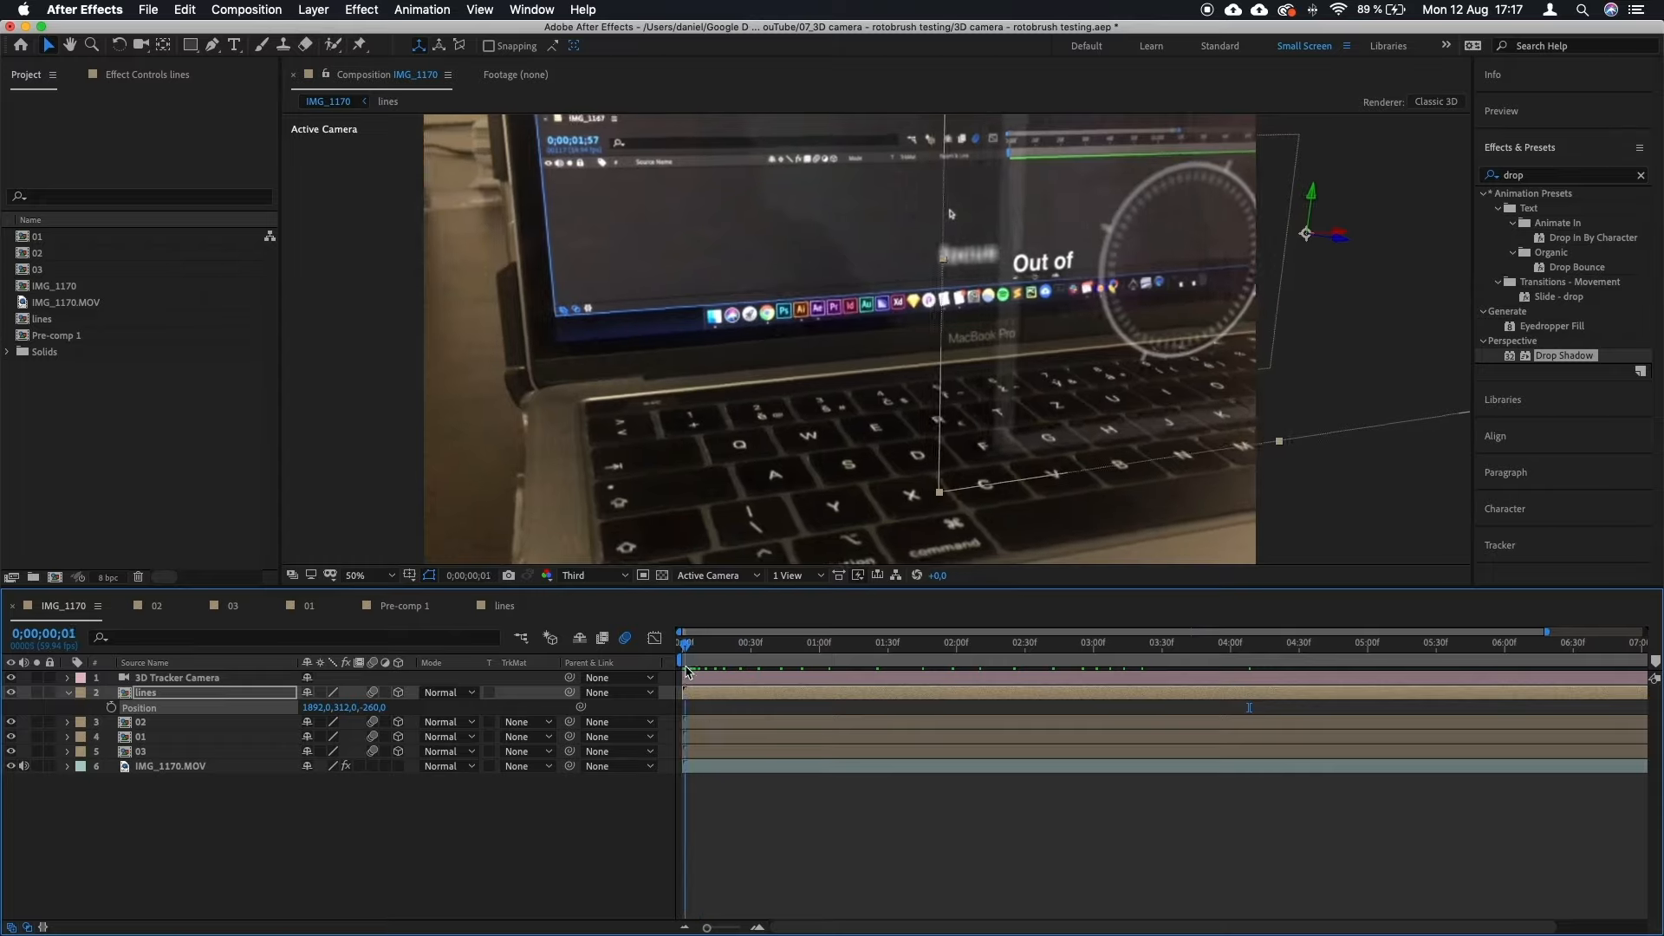
drag(686, 642, 1249, 643)
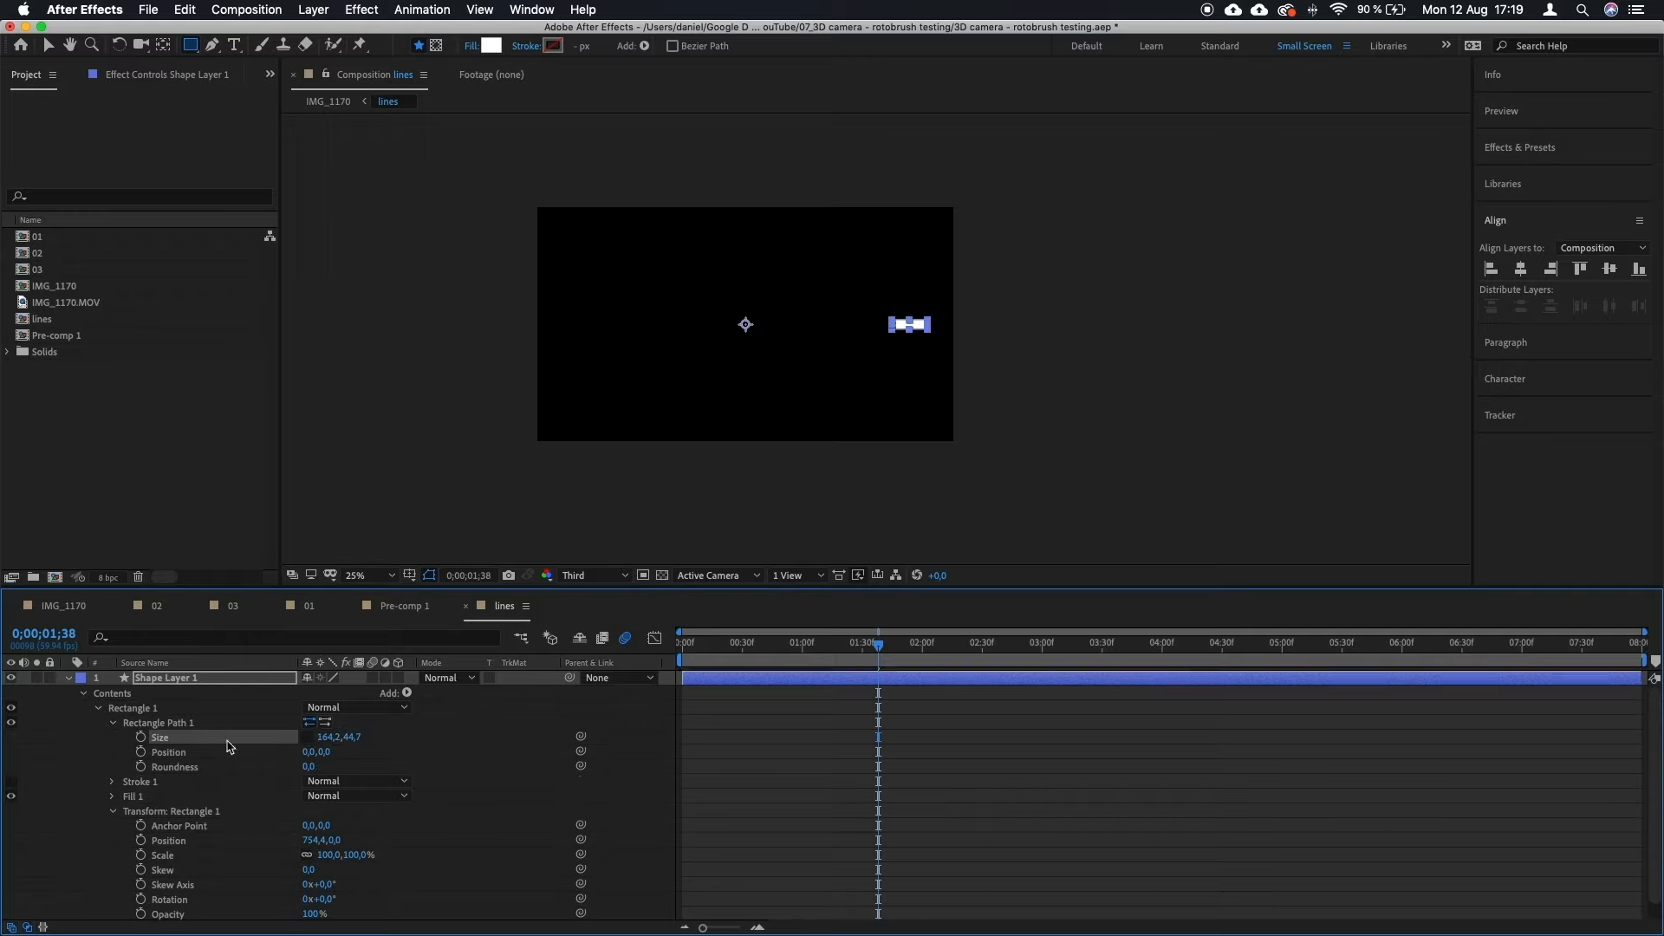
click(232, 44)
text(mainer)
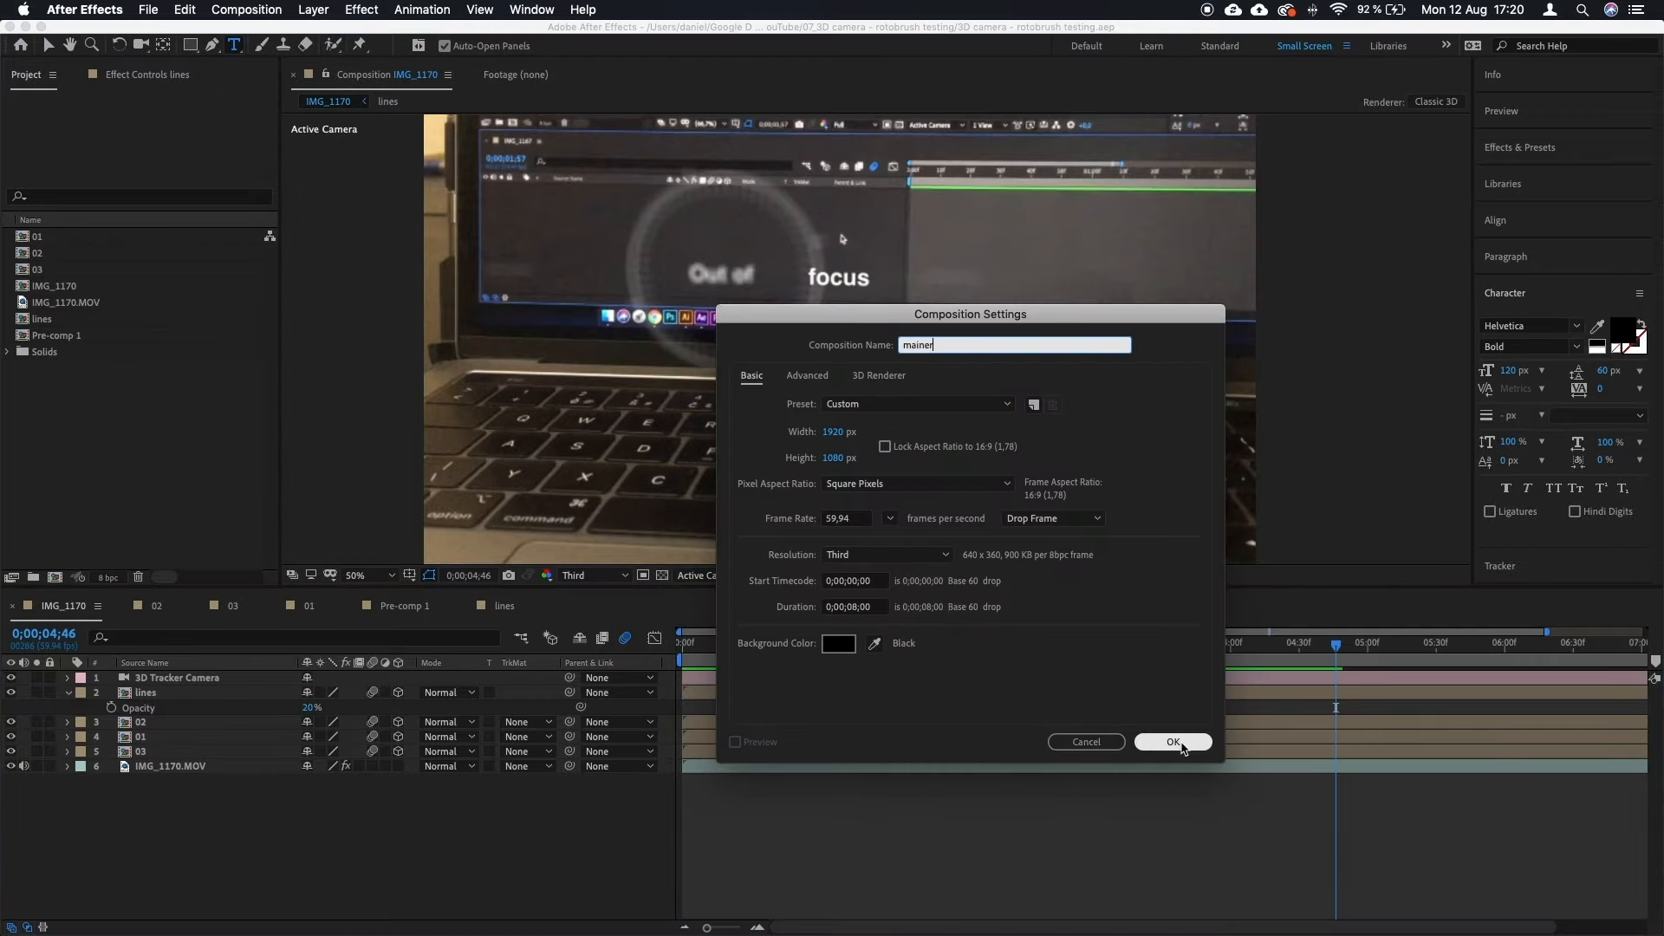
Step: Confirm the 'mainer' comp, precompose the overlay into Pre-comp 2, and search for Photo Filter
click(1173, 742)
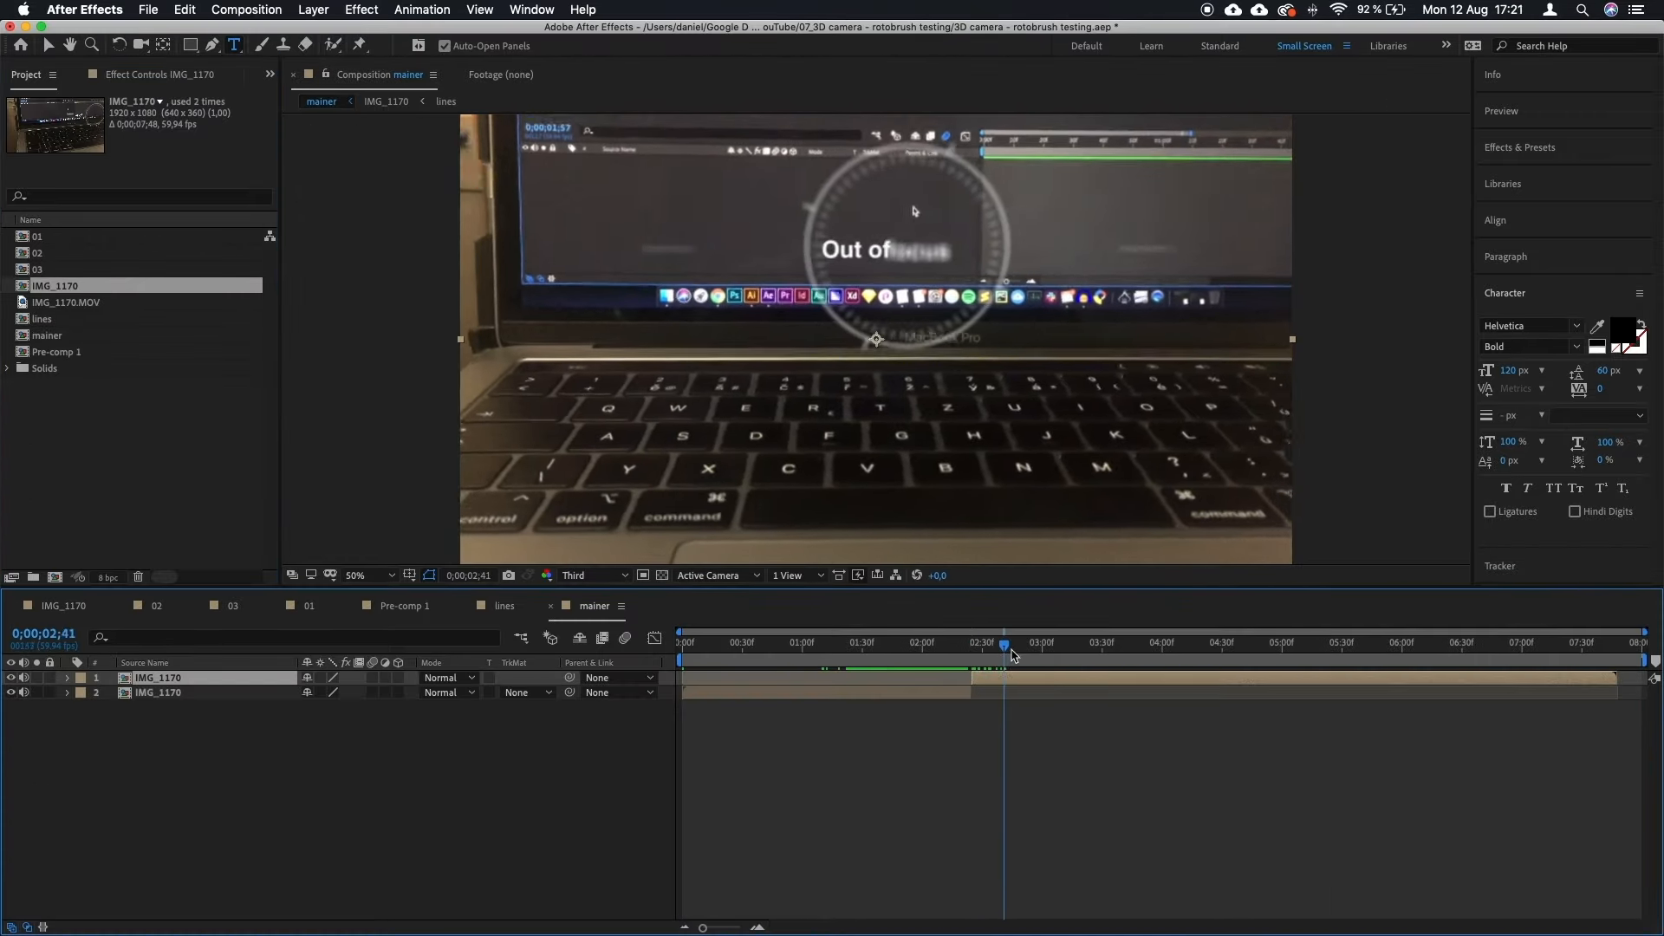
click(312, 9)
text(drop)
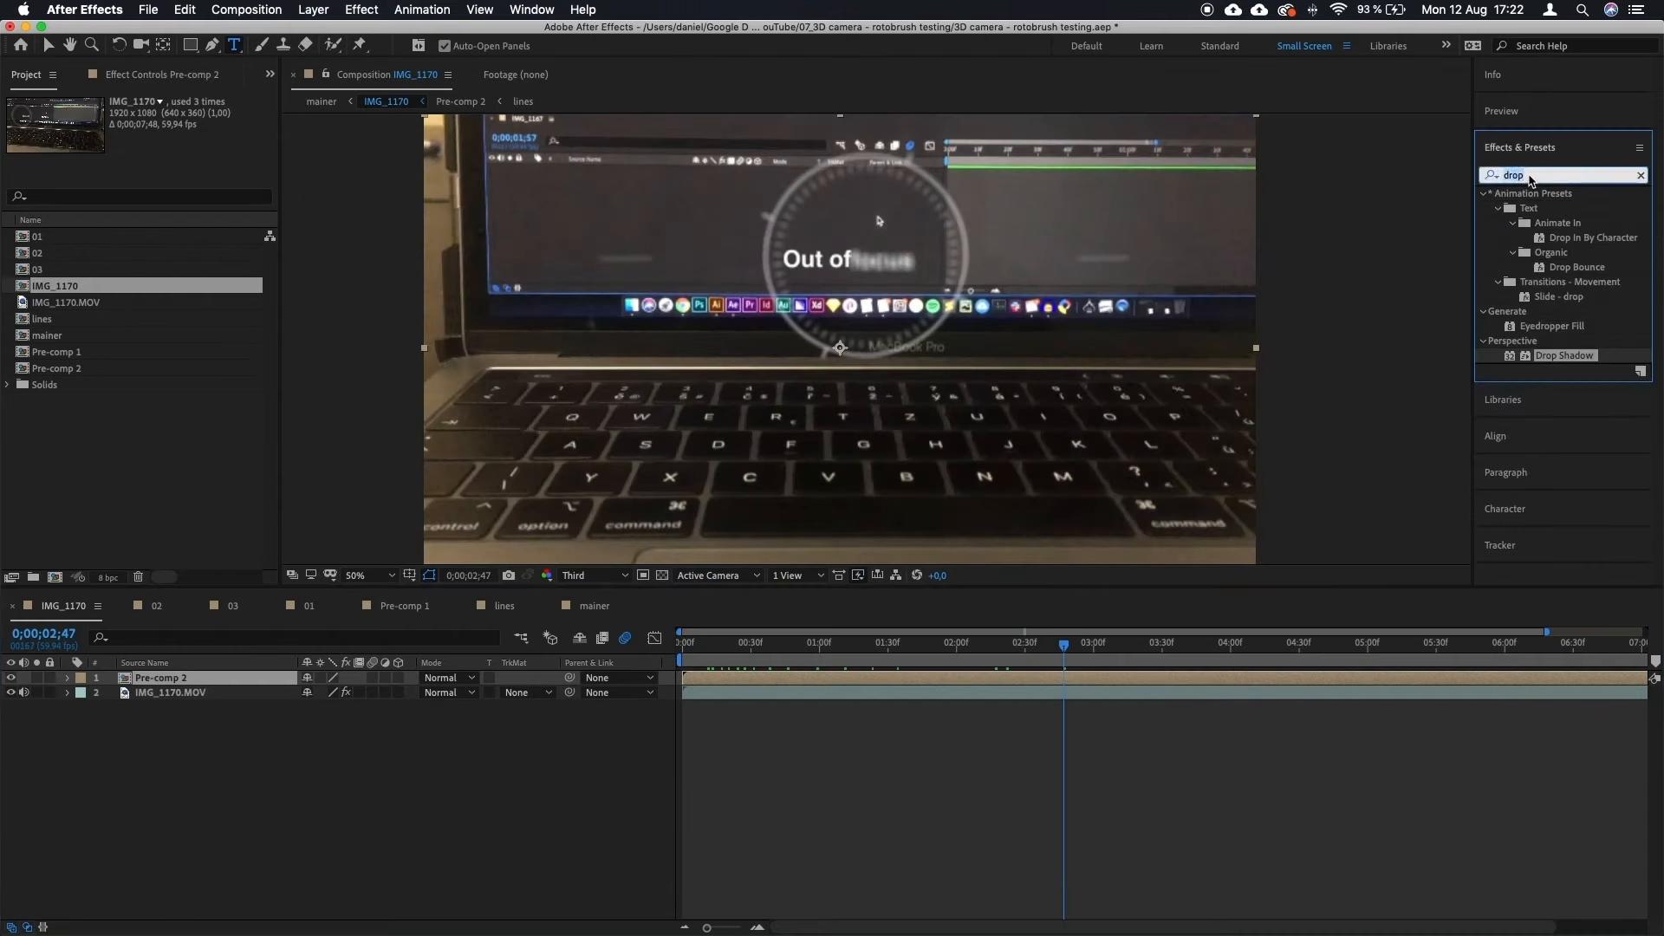
click(162, 146)
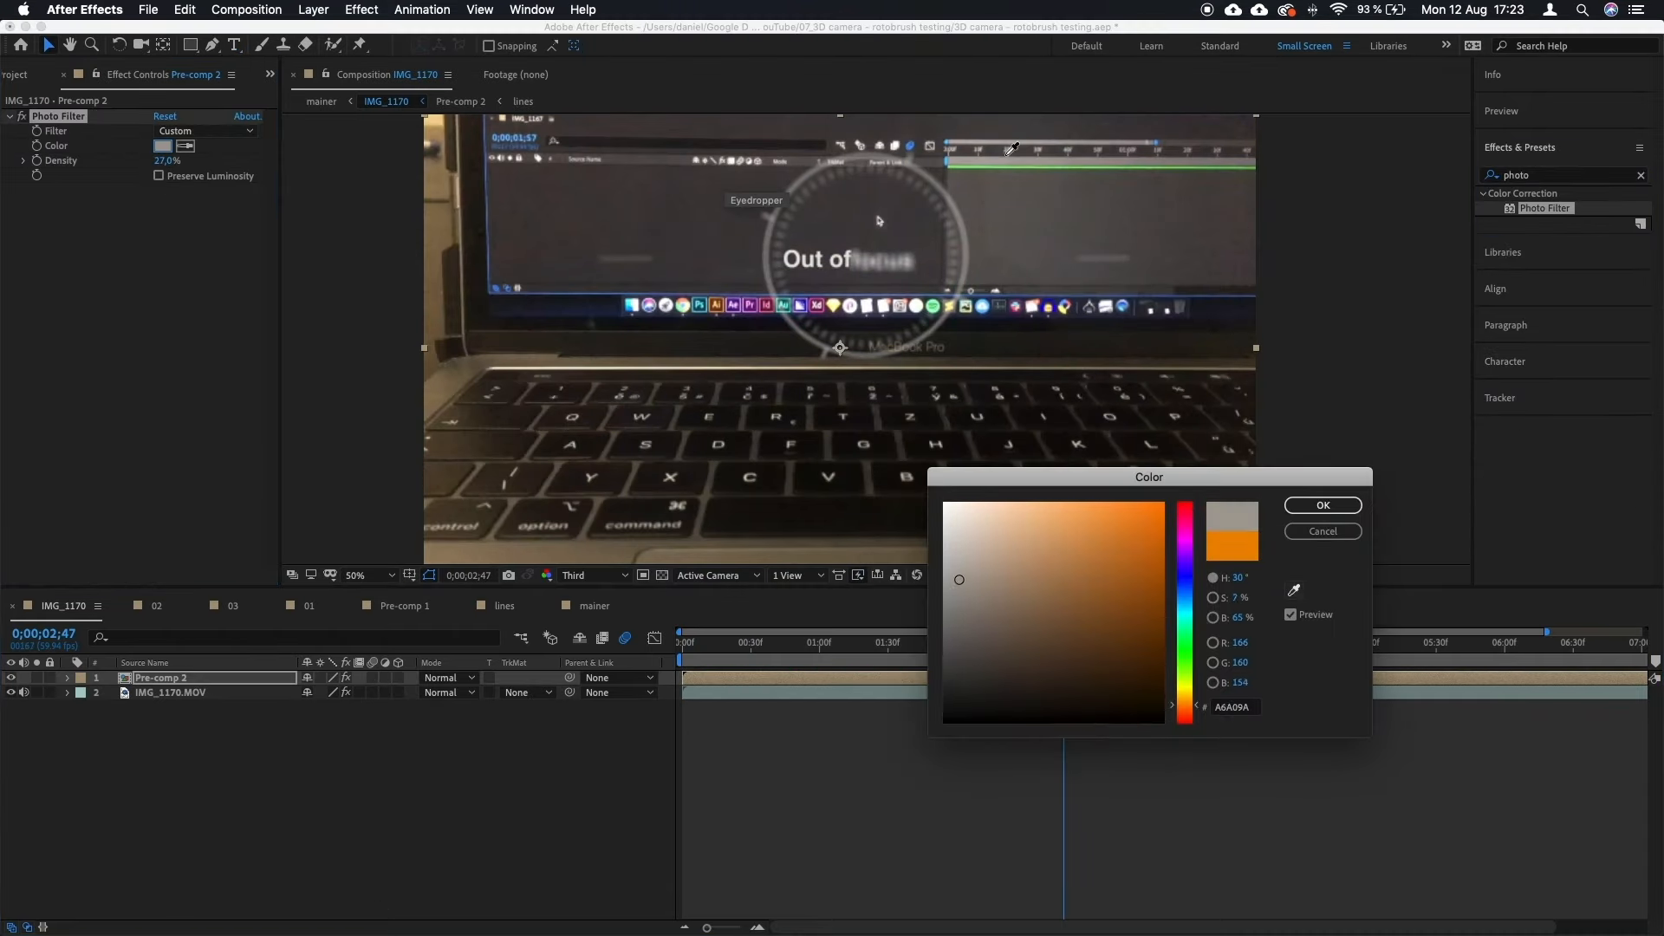